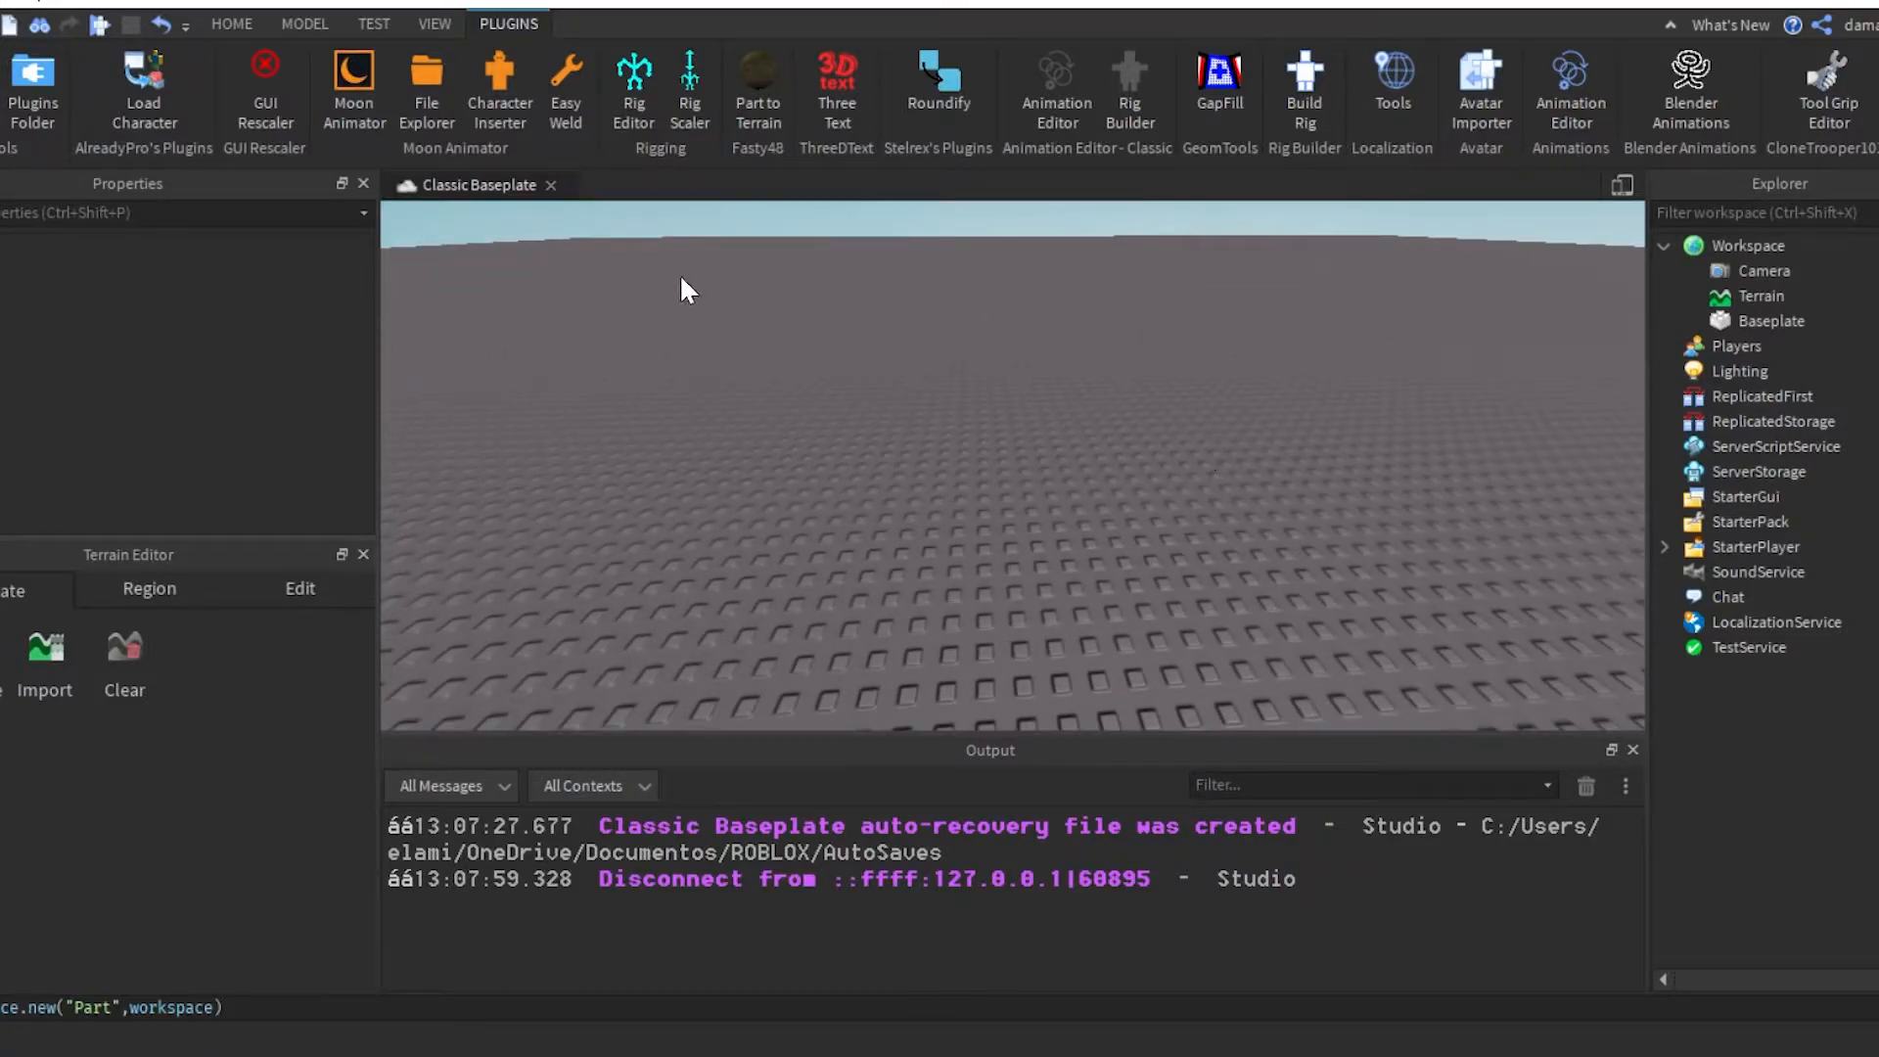
{"action": "mouse_move", "coordinate": [945, 648]}
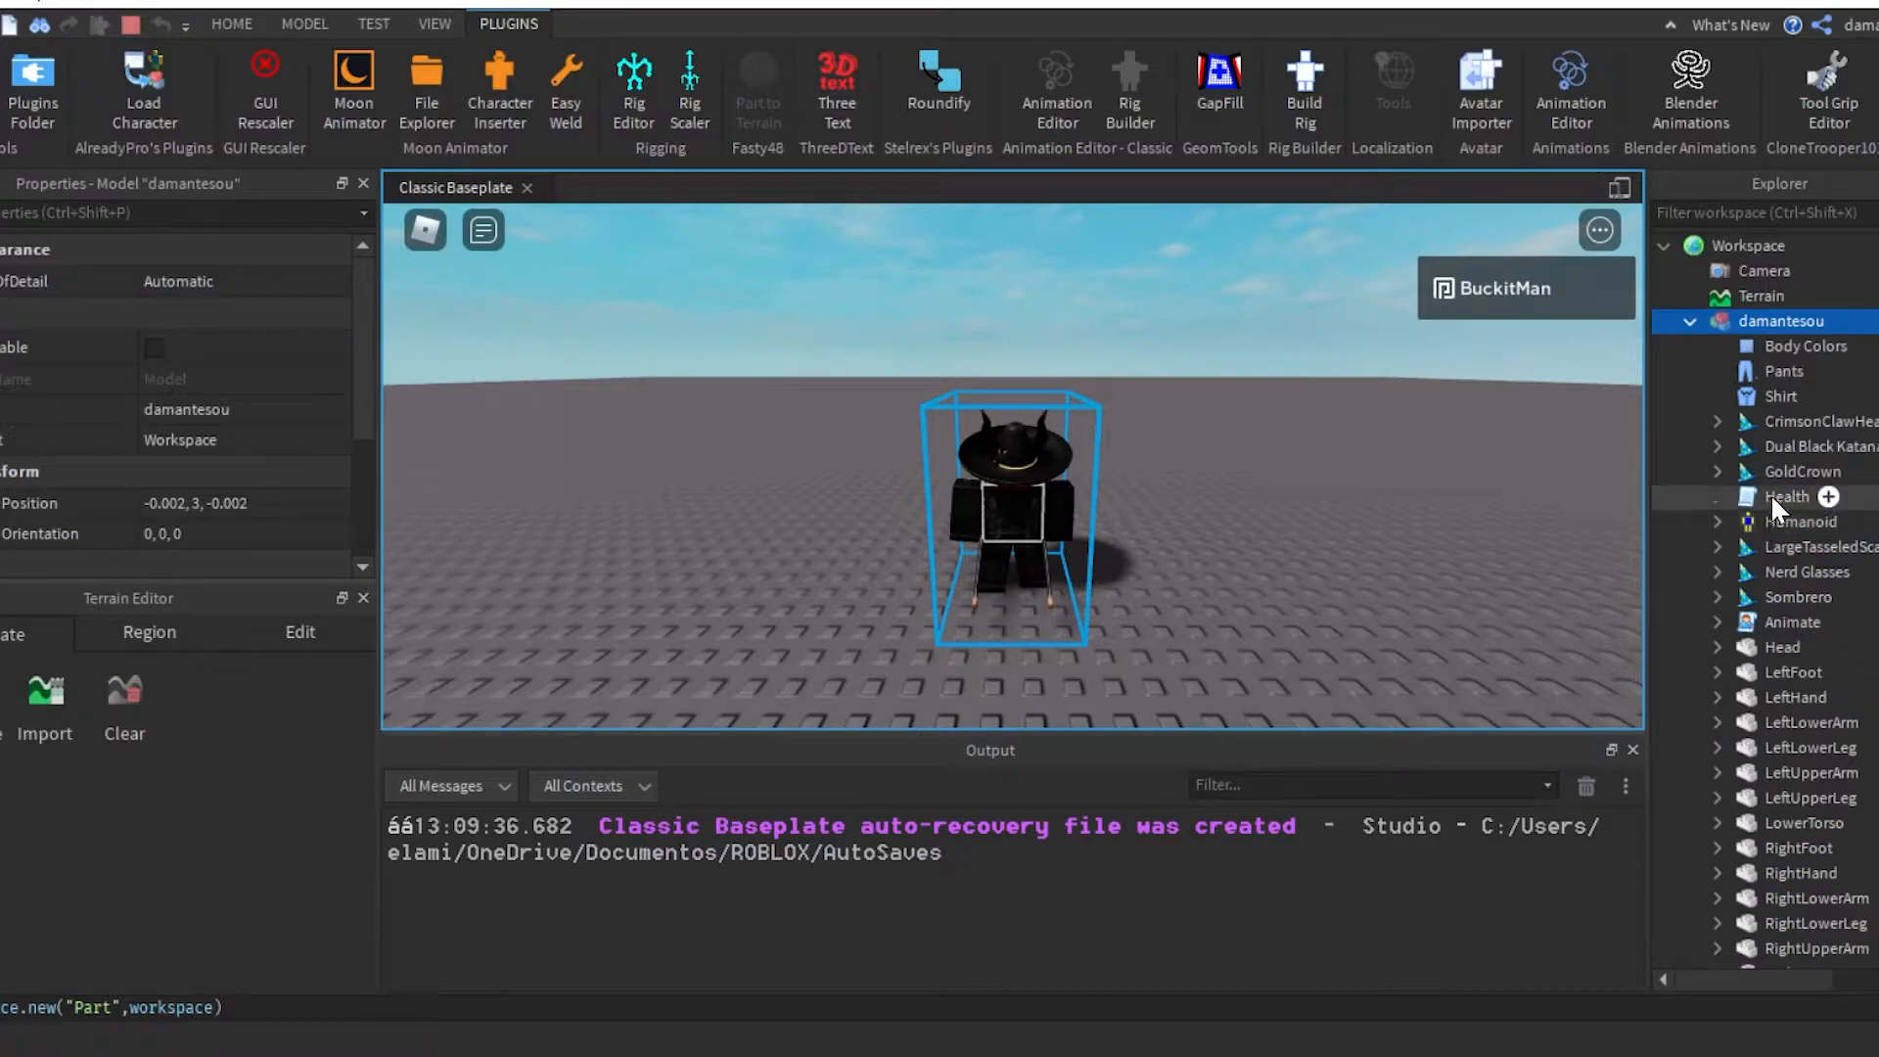
{"action": "mouse_move", "coordinate": [1785, 623]}
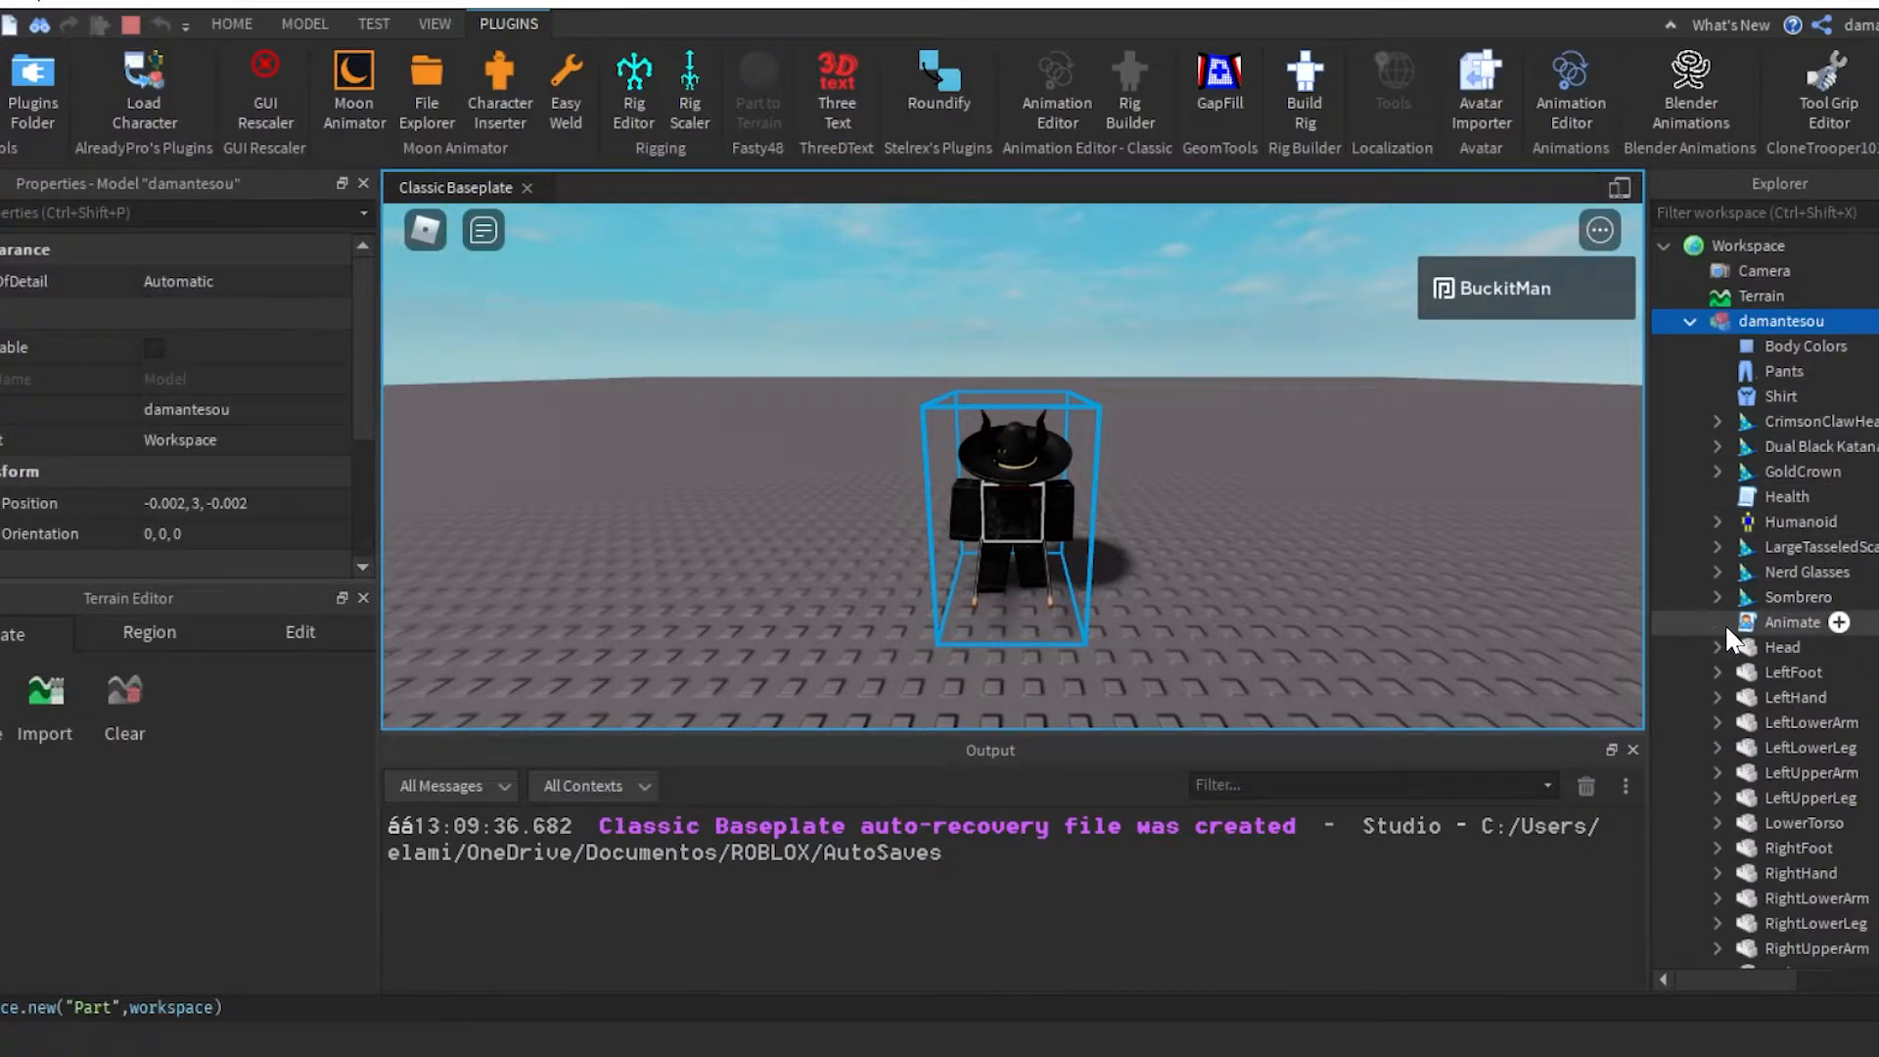
- Expand the playtest character's Animate script and bring up its context menu to copy it
{"action": "left_click", "coordinate": [1717, 623]}
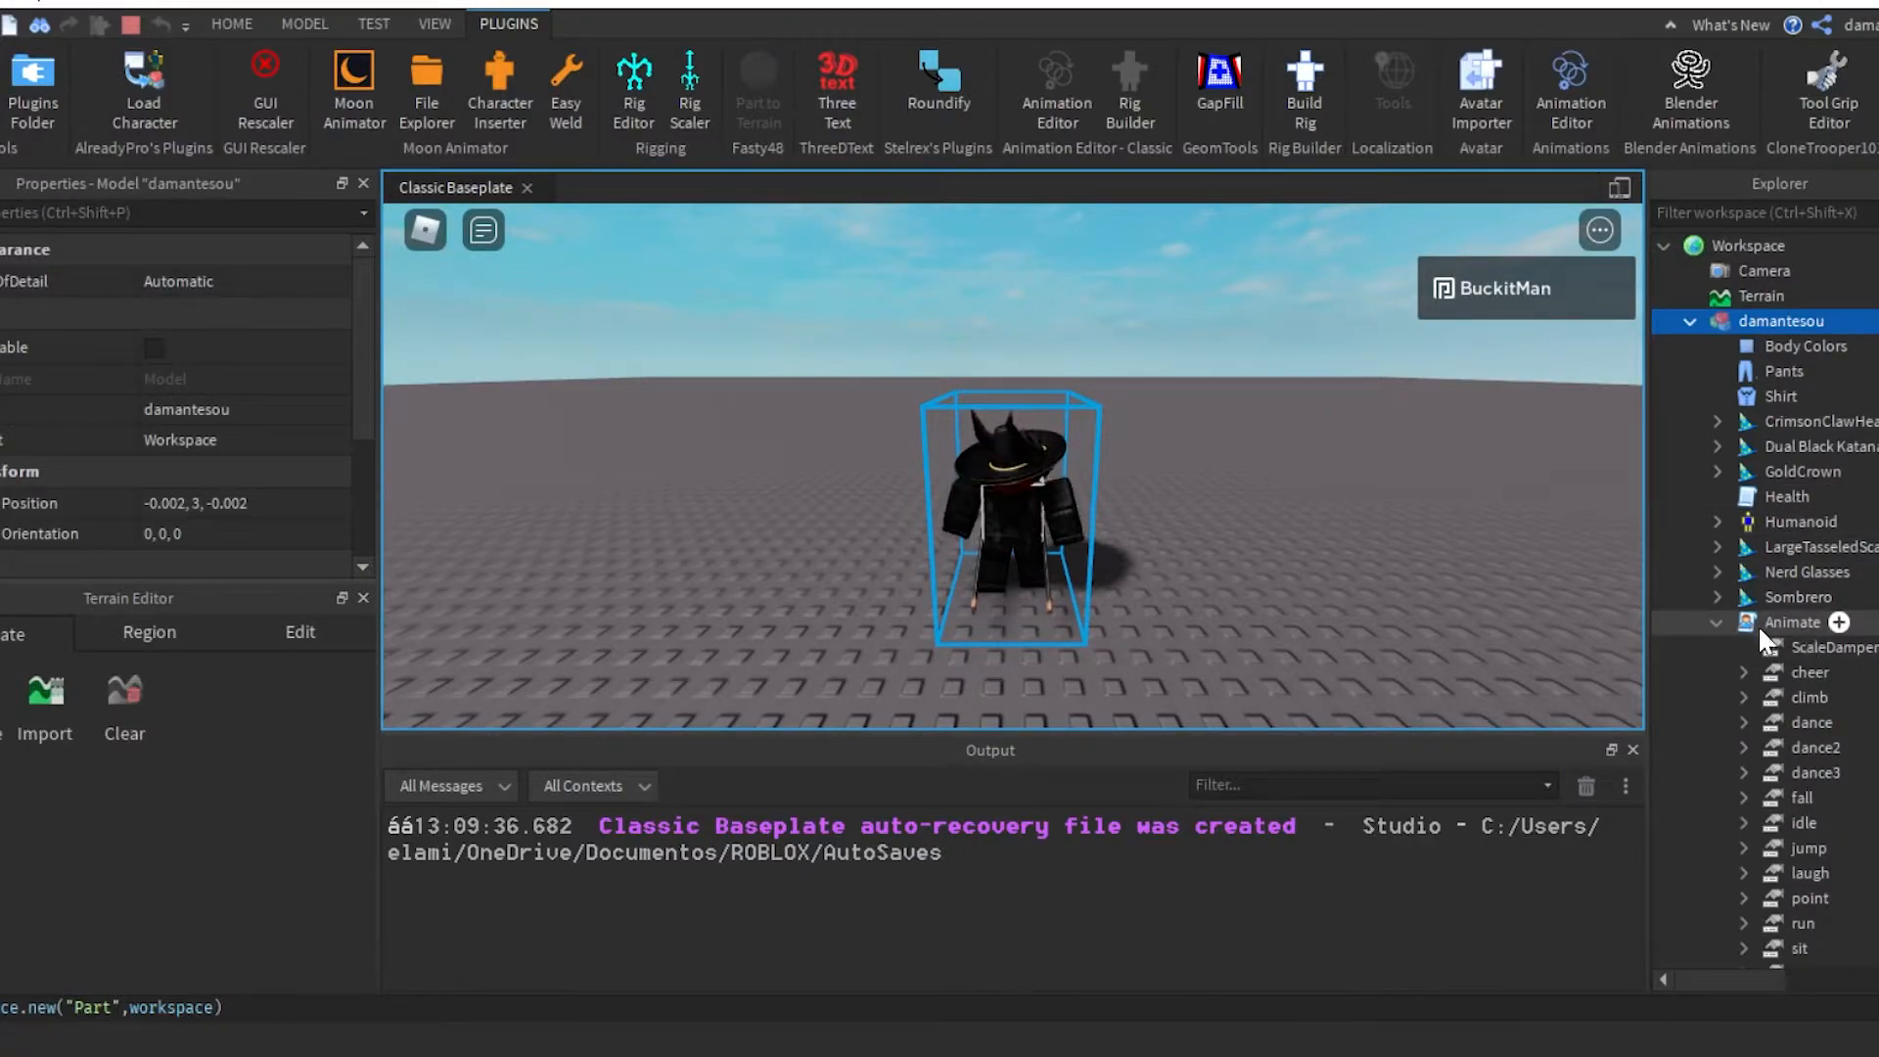
{"action": "right_click", "coordinate": [1795, 622]}
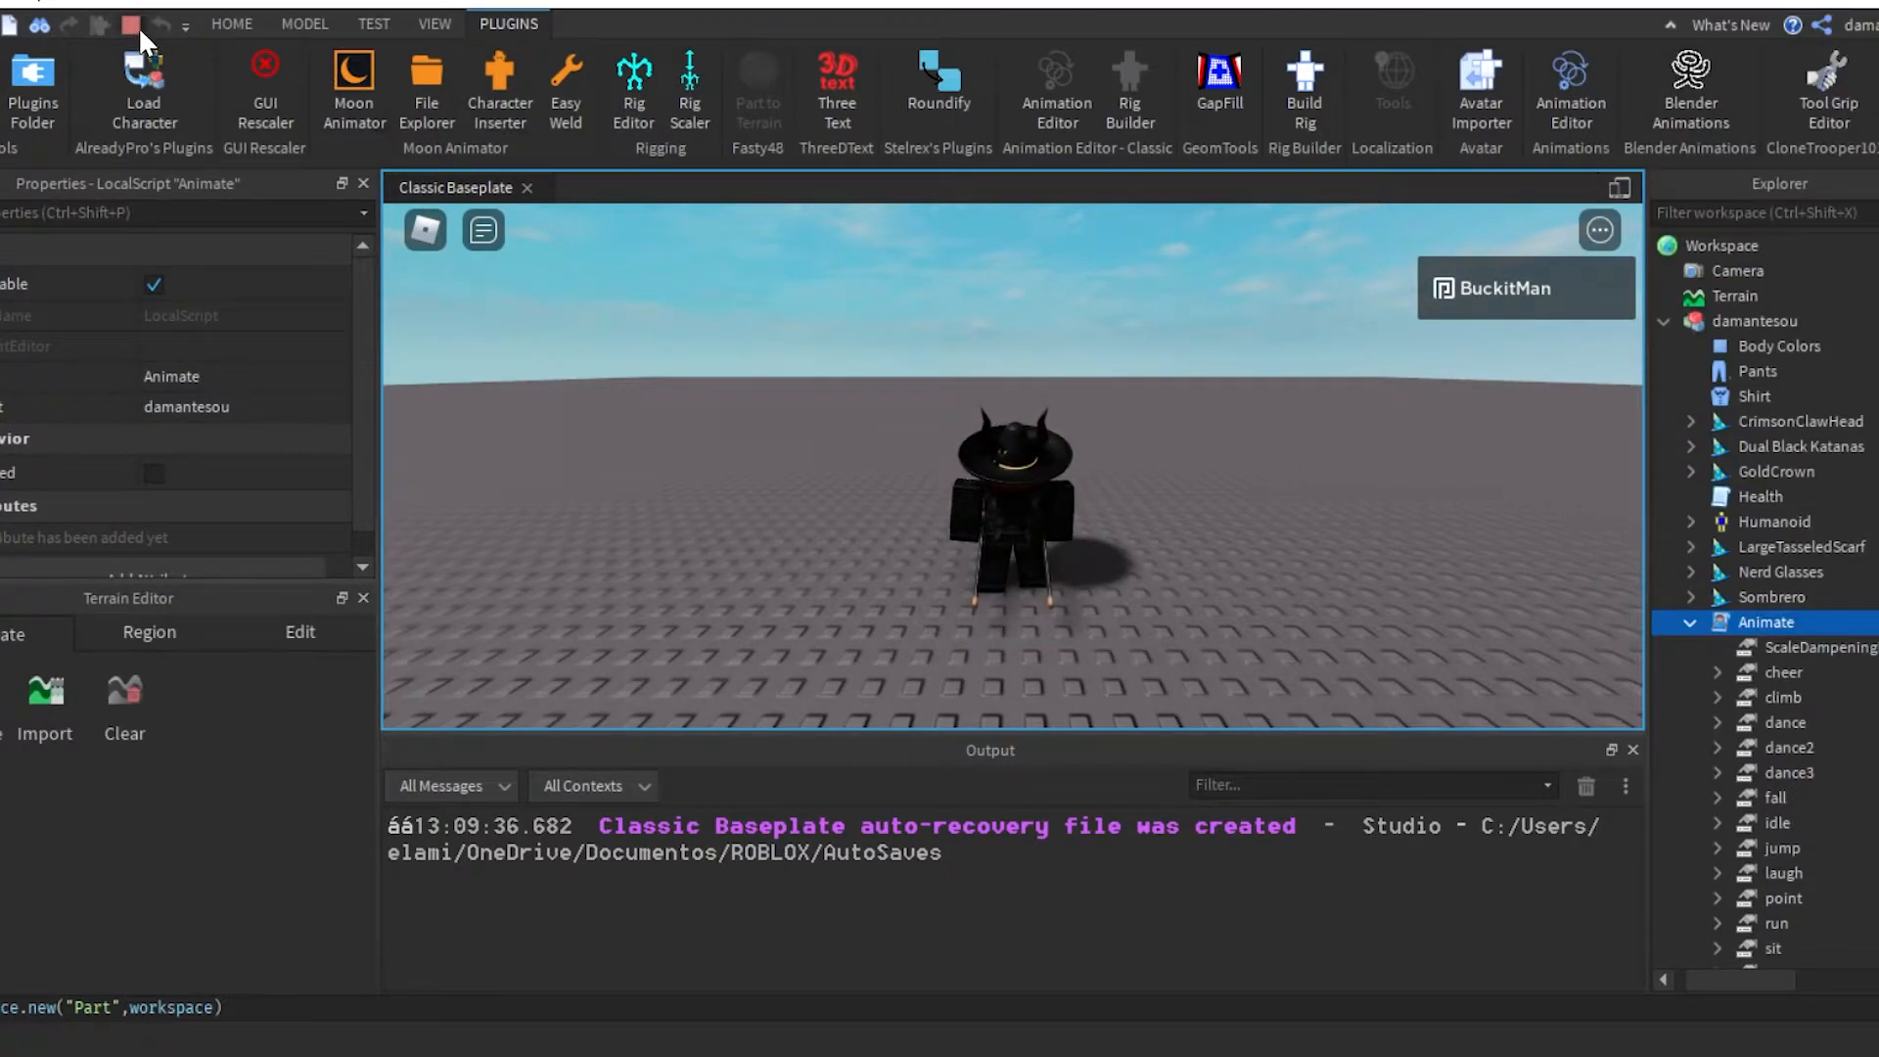
- Stop the playtest and paste the copied Animate script into StarterCharacterScripts
{"action": "left_click", "coordinate": [131, 23]}
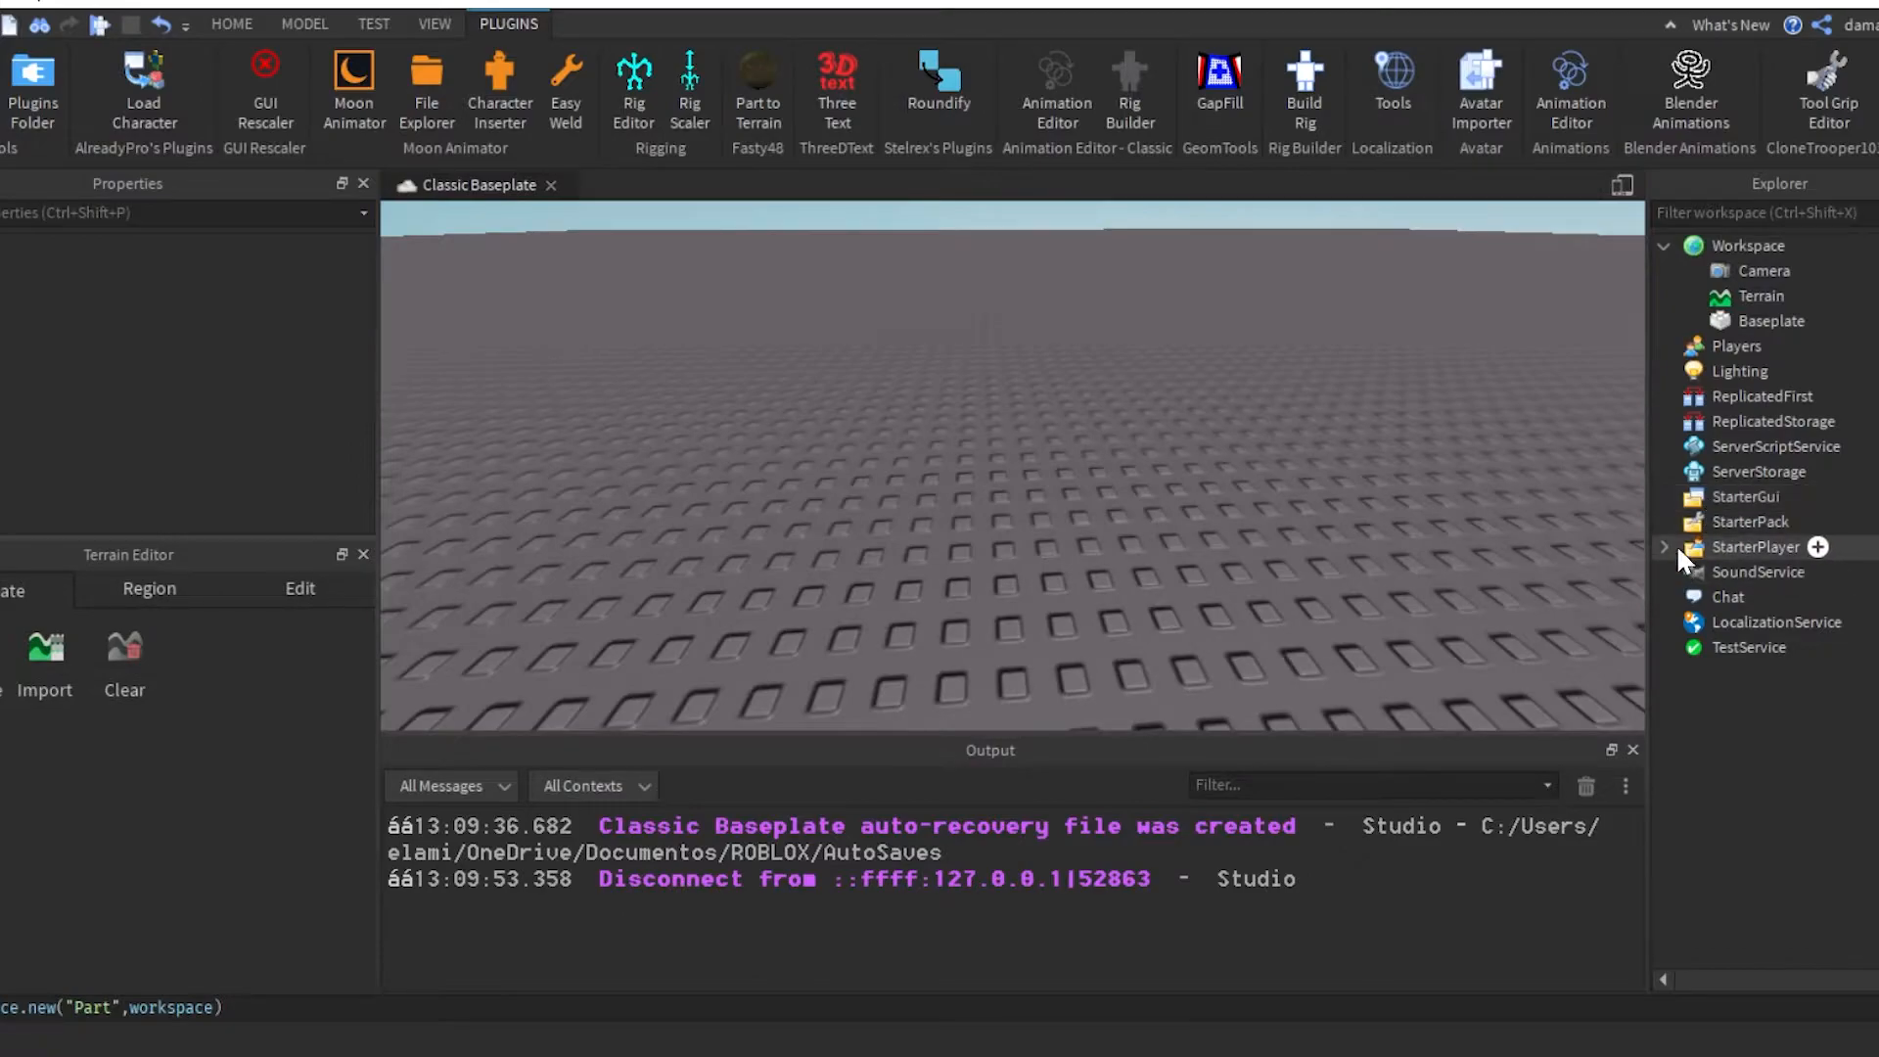
{"action": "right_click", "coordinate": [1761, 546]}
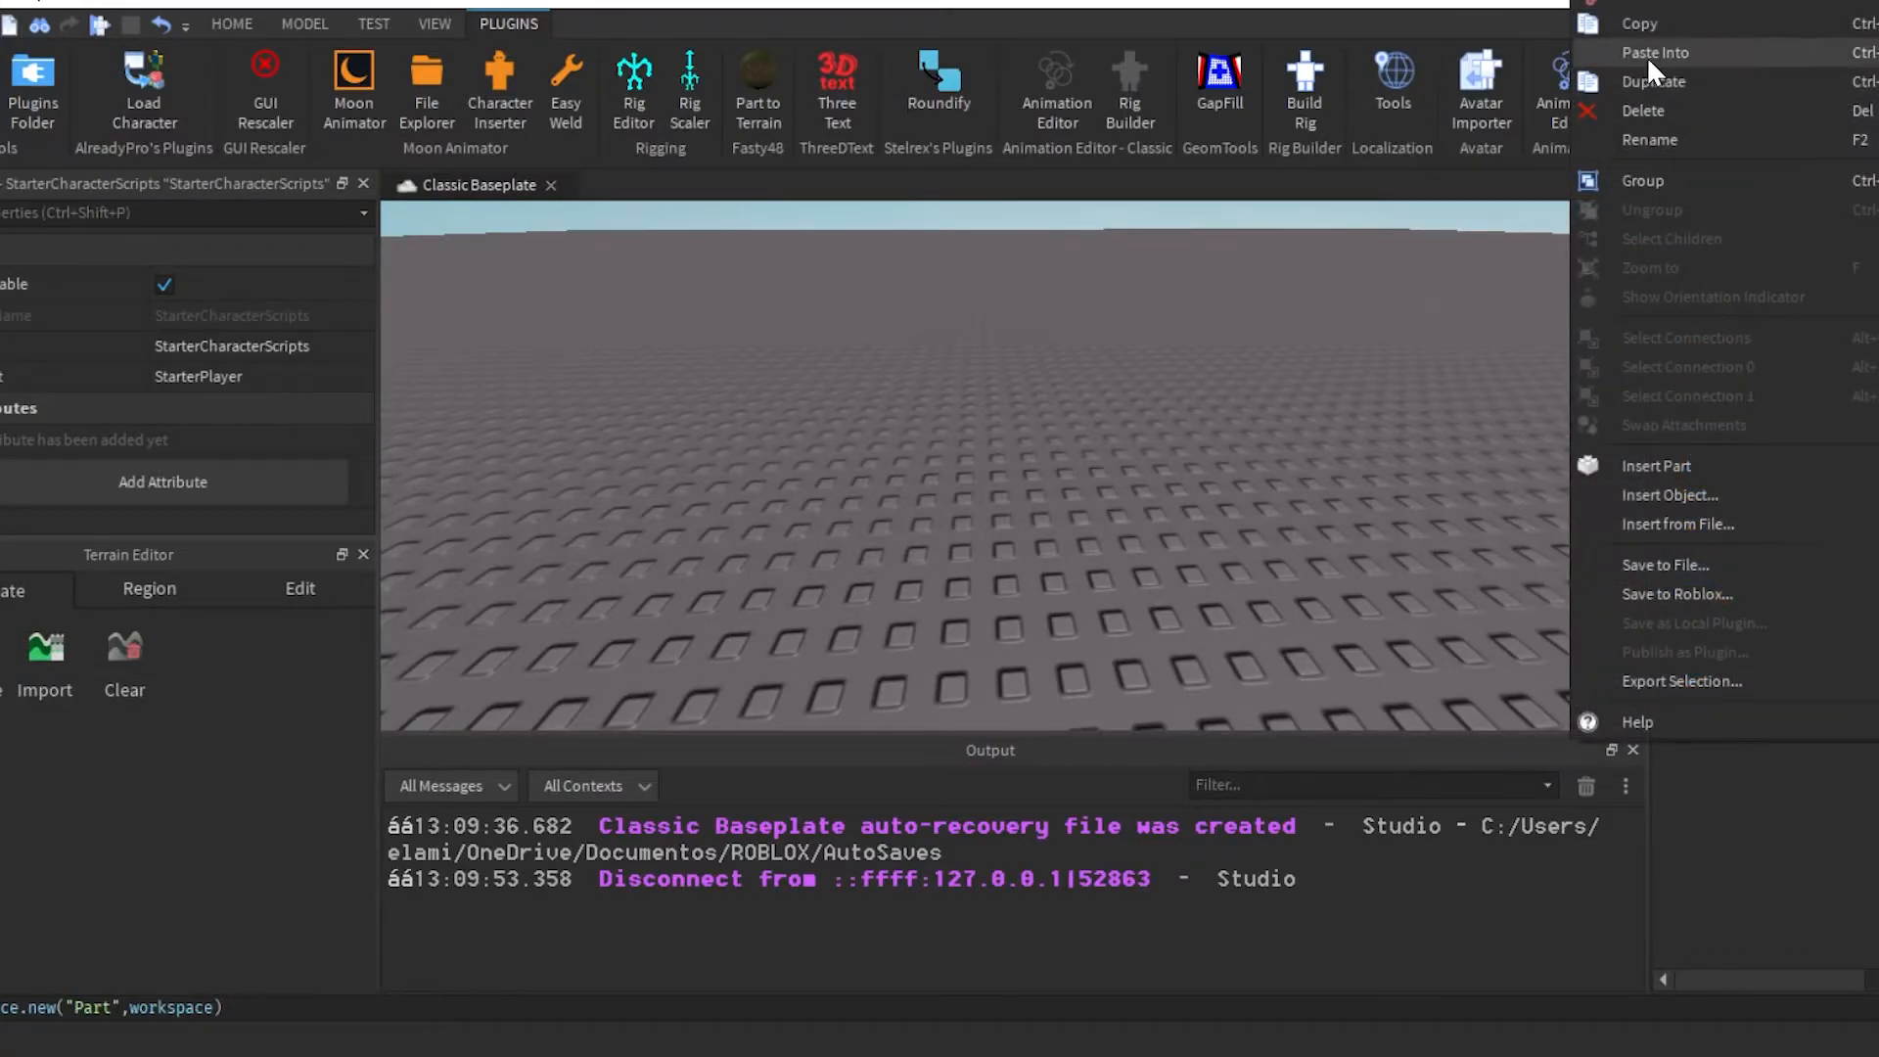
{"action": "left_click", "coordinate": [1656, 51]}
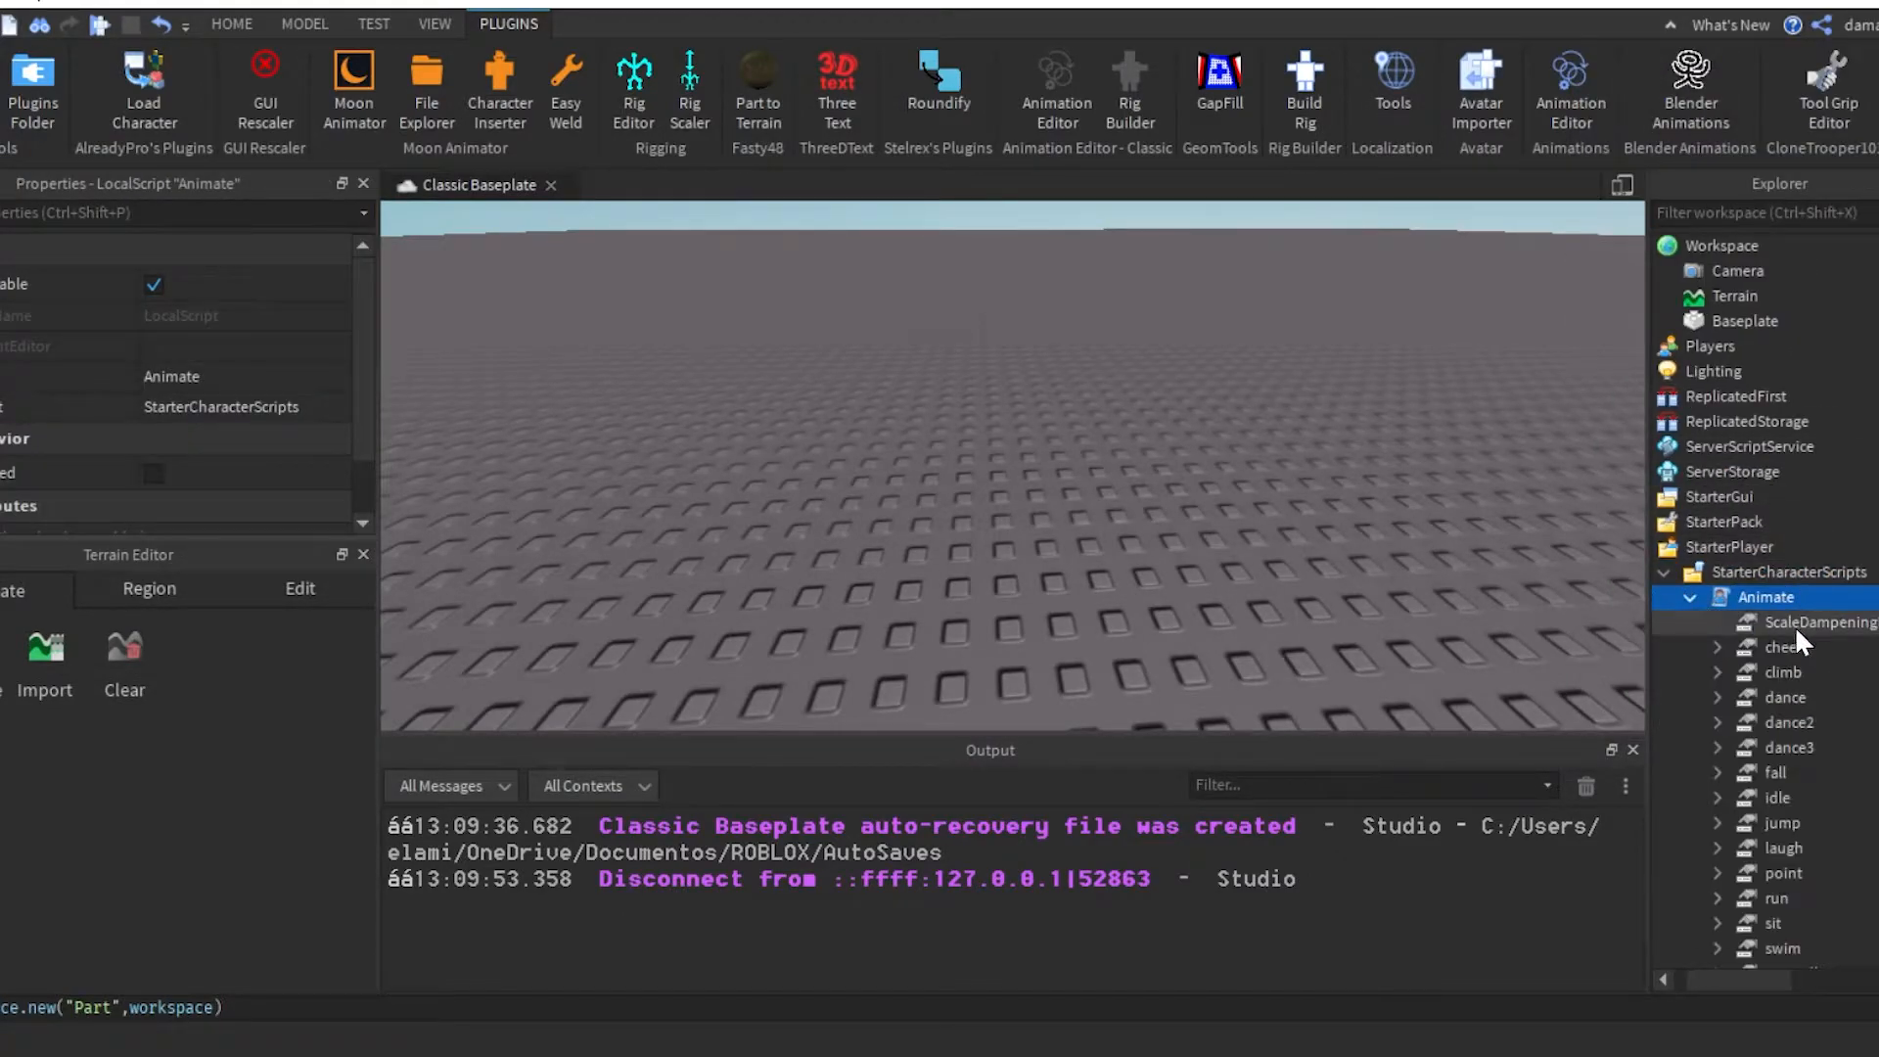
{"action": "scroll", "scroll_direction": "down", "scroll_amount": 3}
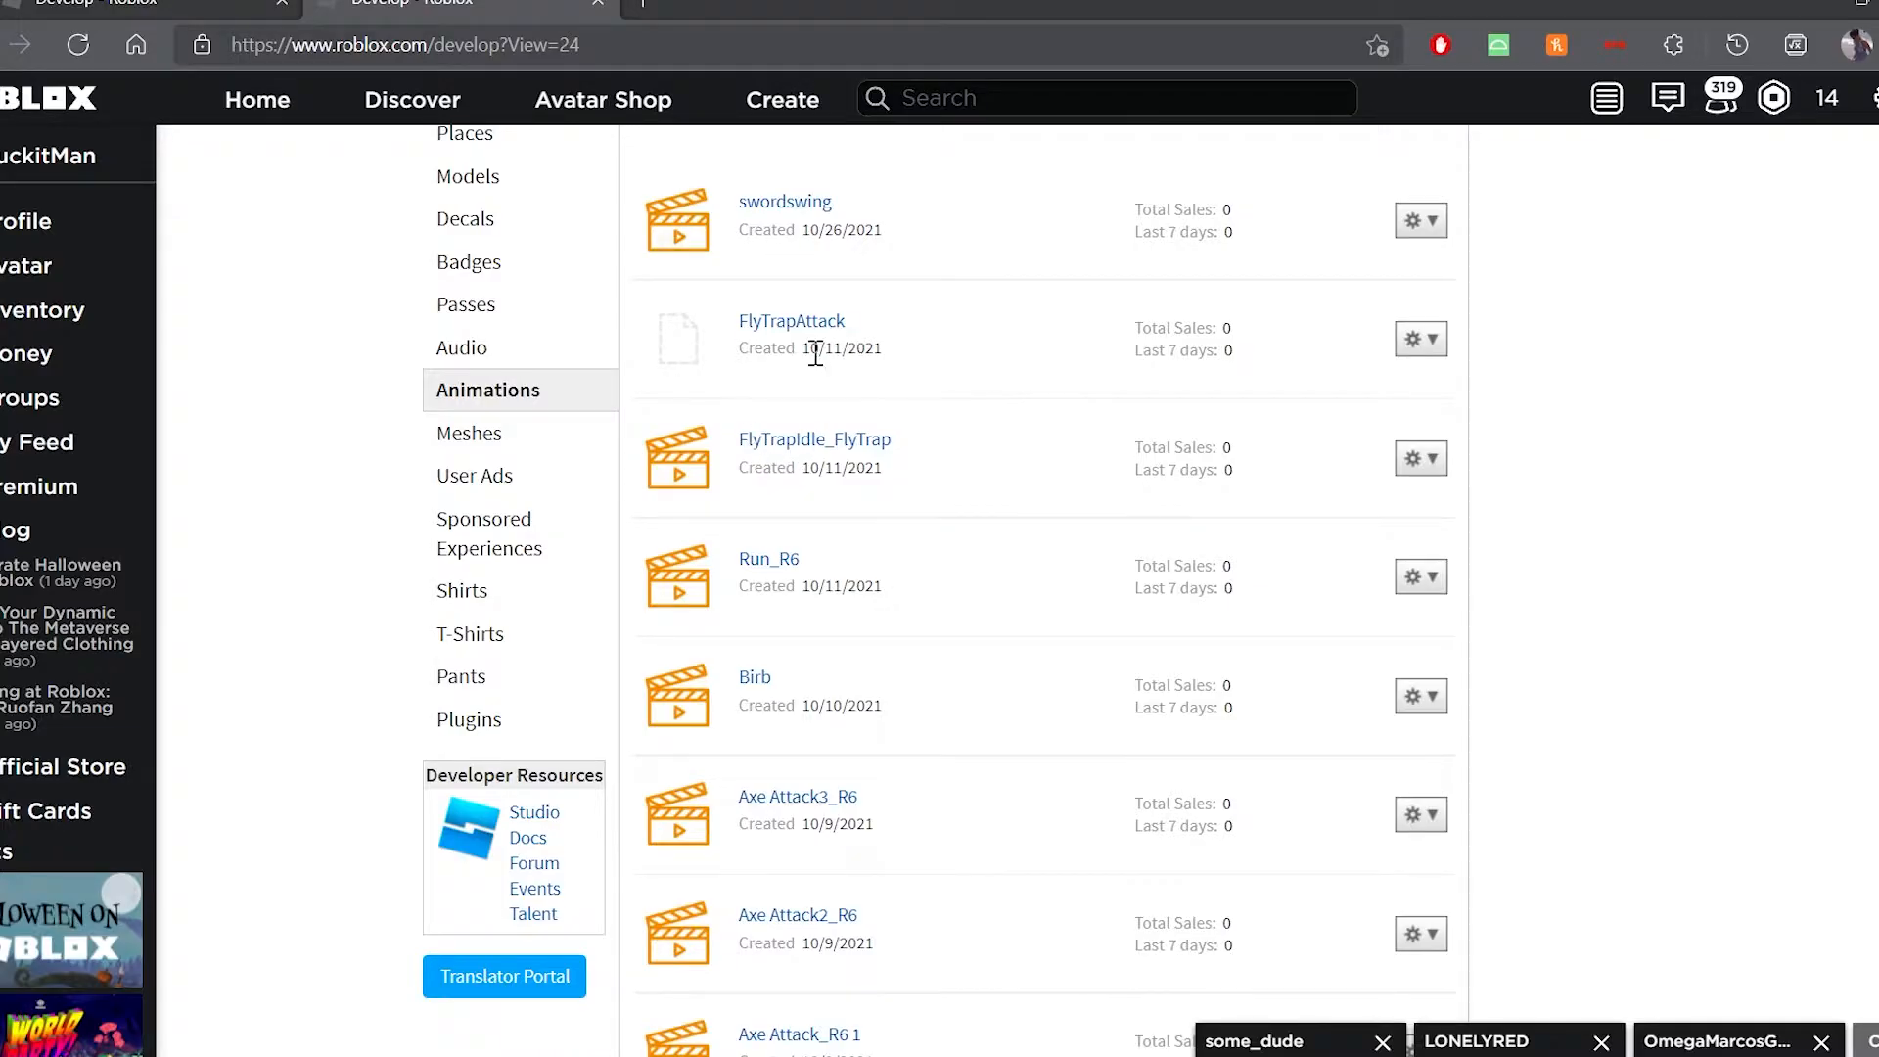
{"action": "right_click", "coordinate": [815, 439]}
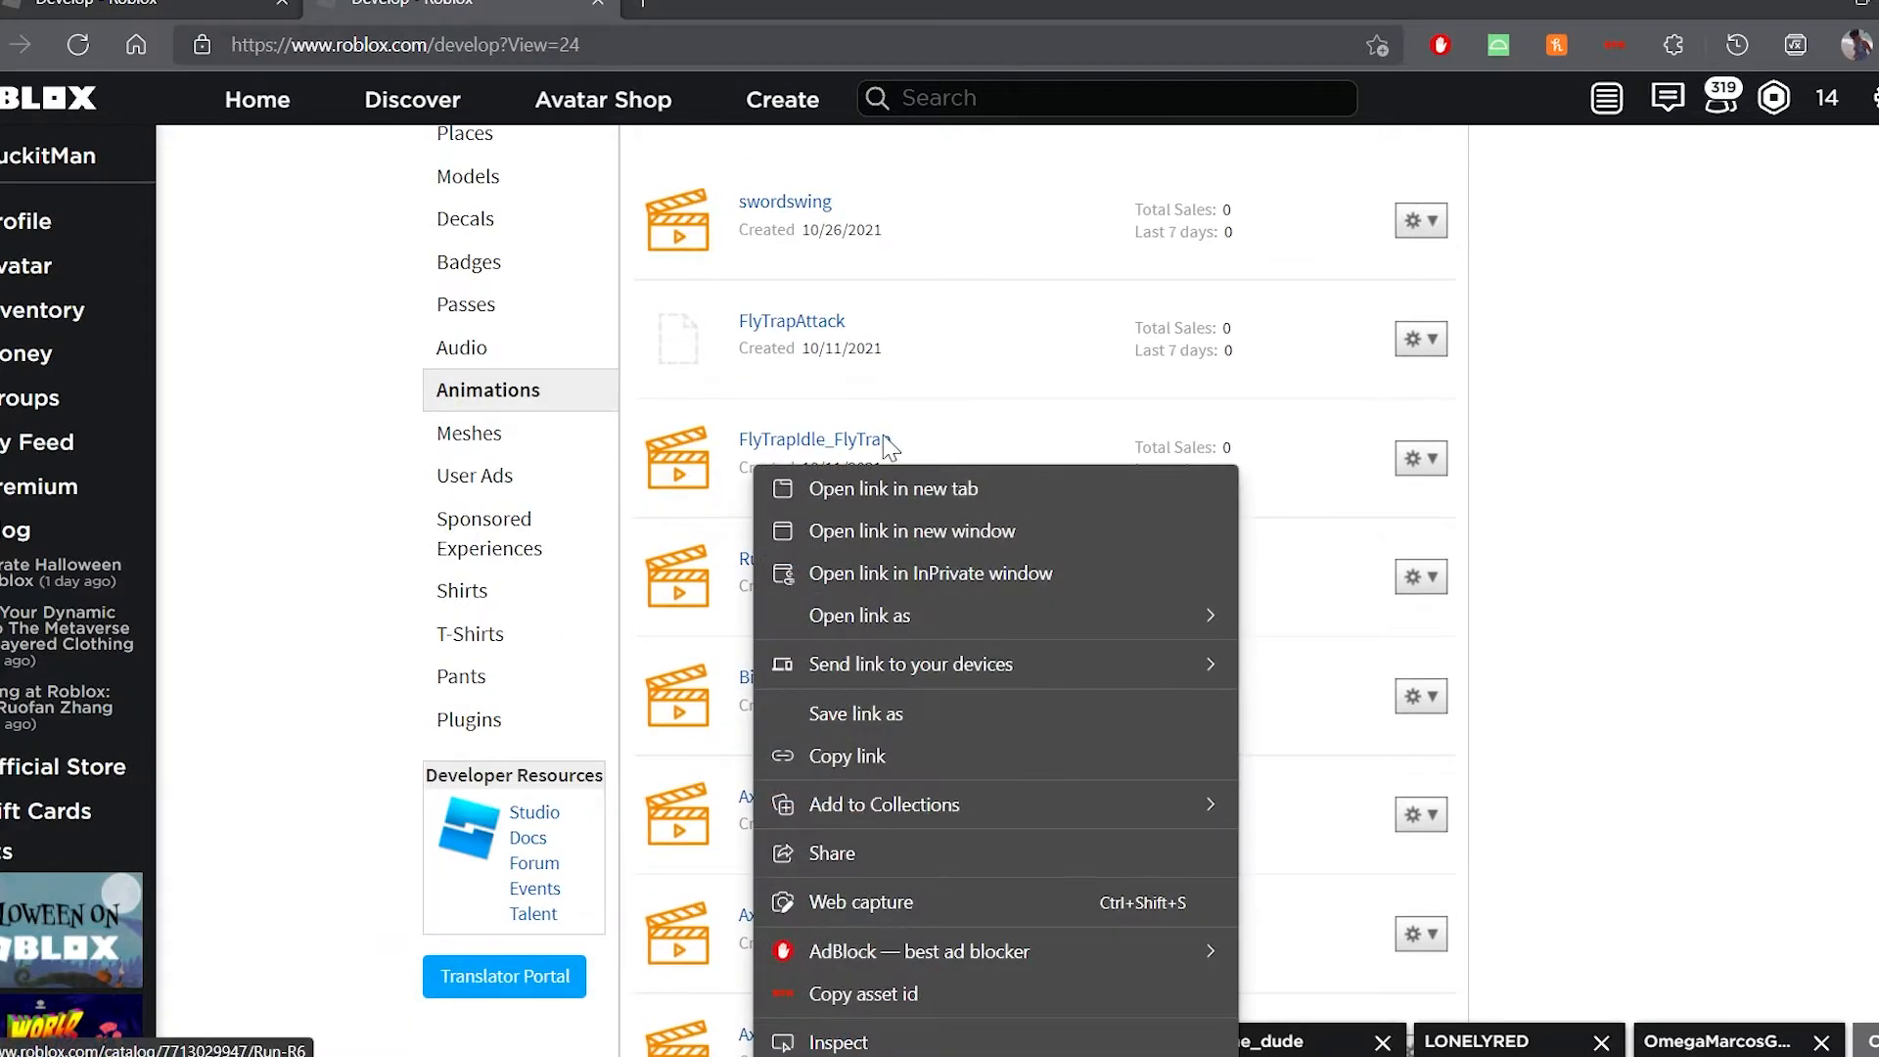
{"action": "left_click", "coordinate": [894, 490]}
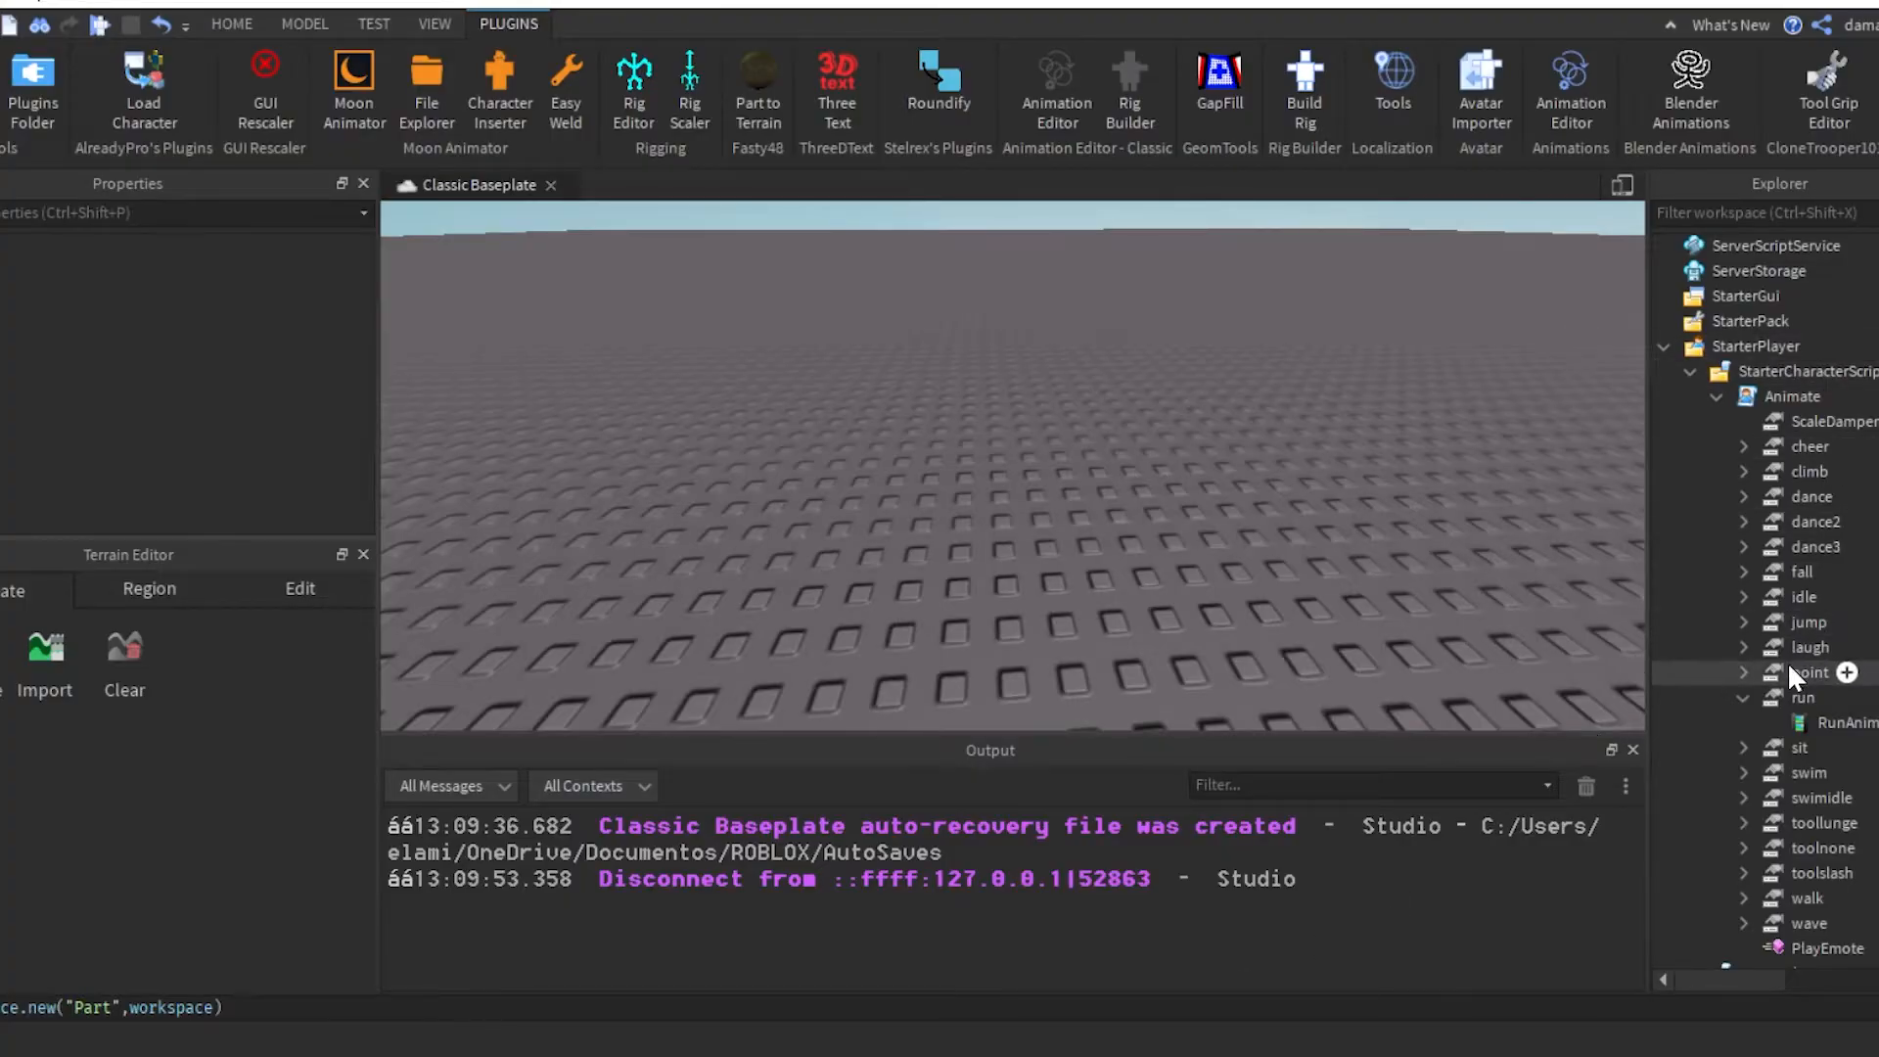
{"action": "left_click", "coordinate": [1765, 722]}
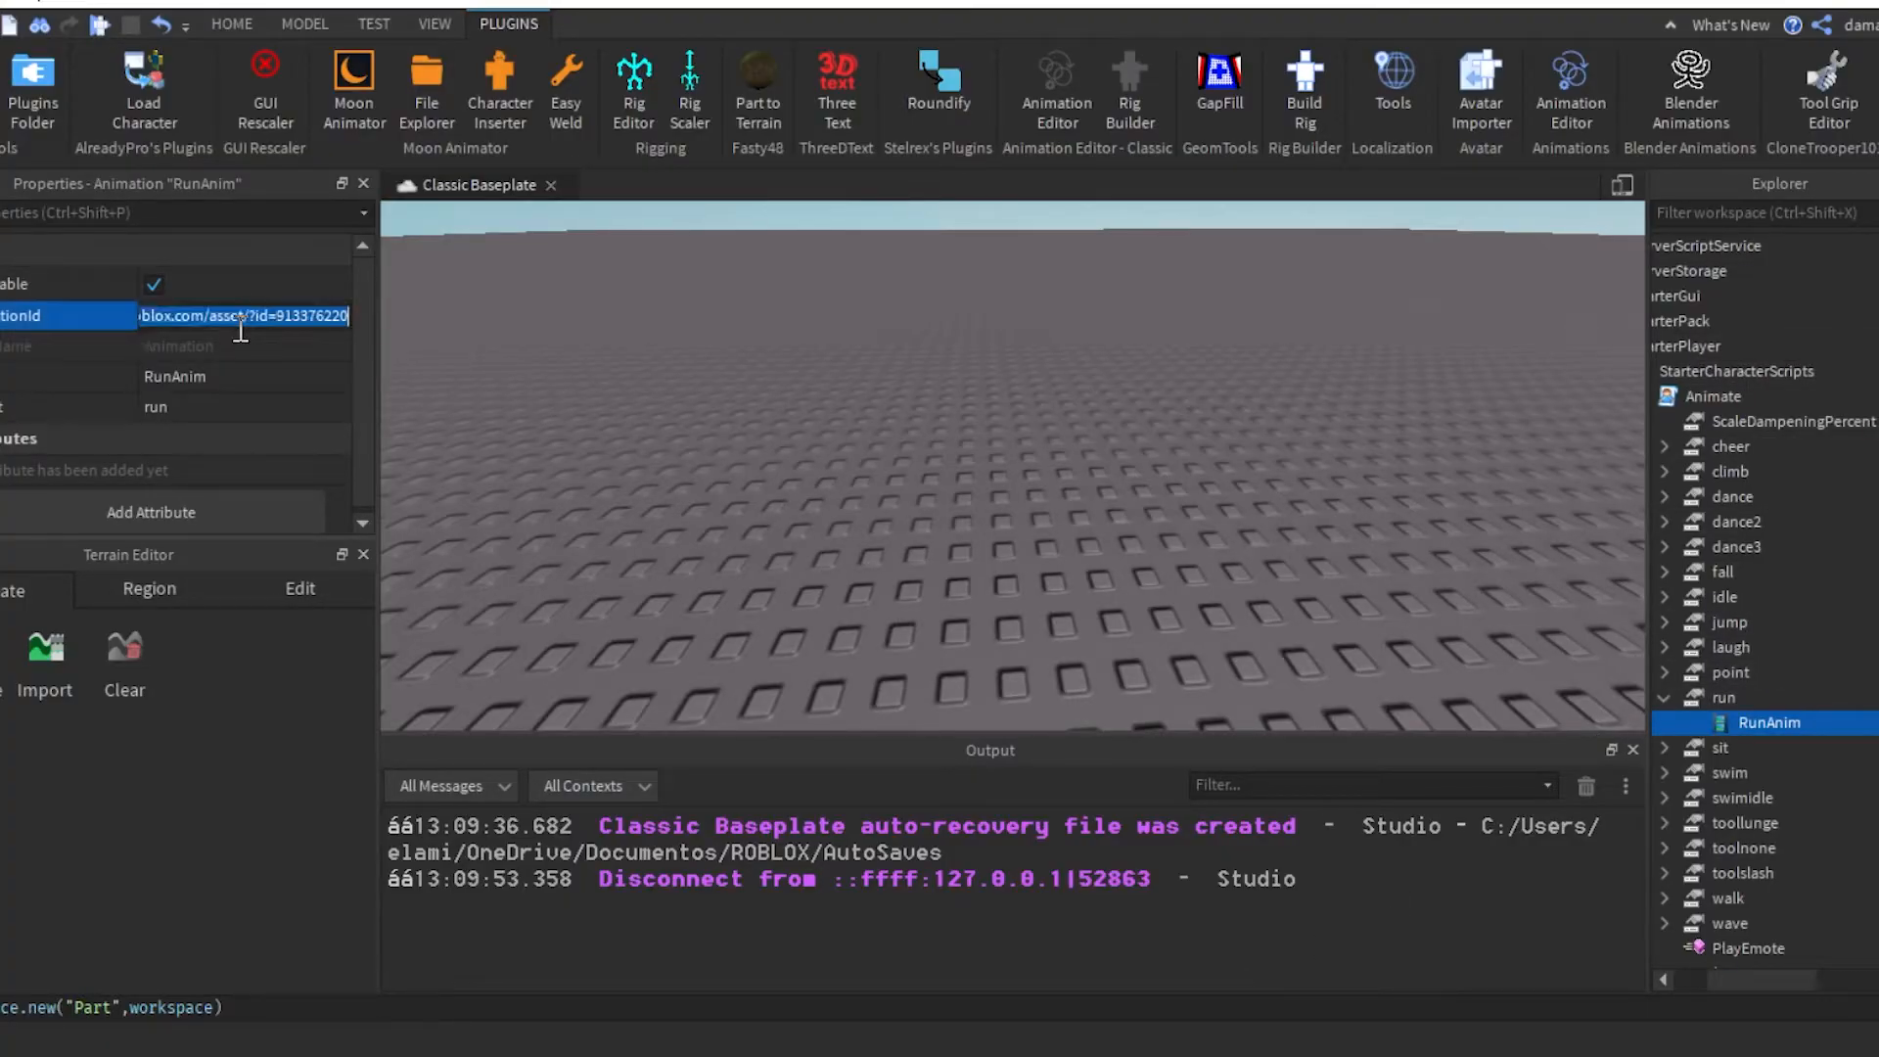
{"action": "type", "text": "rbxassetid://7713029947"}
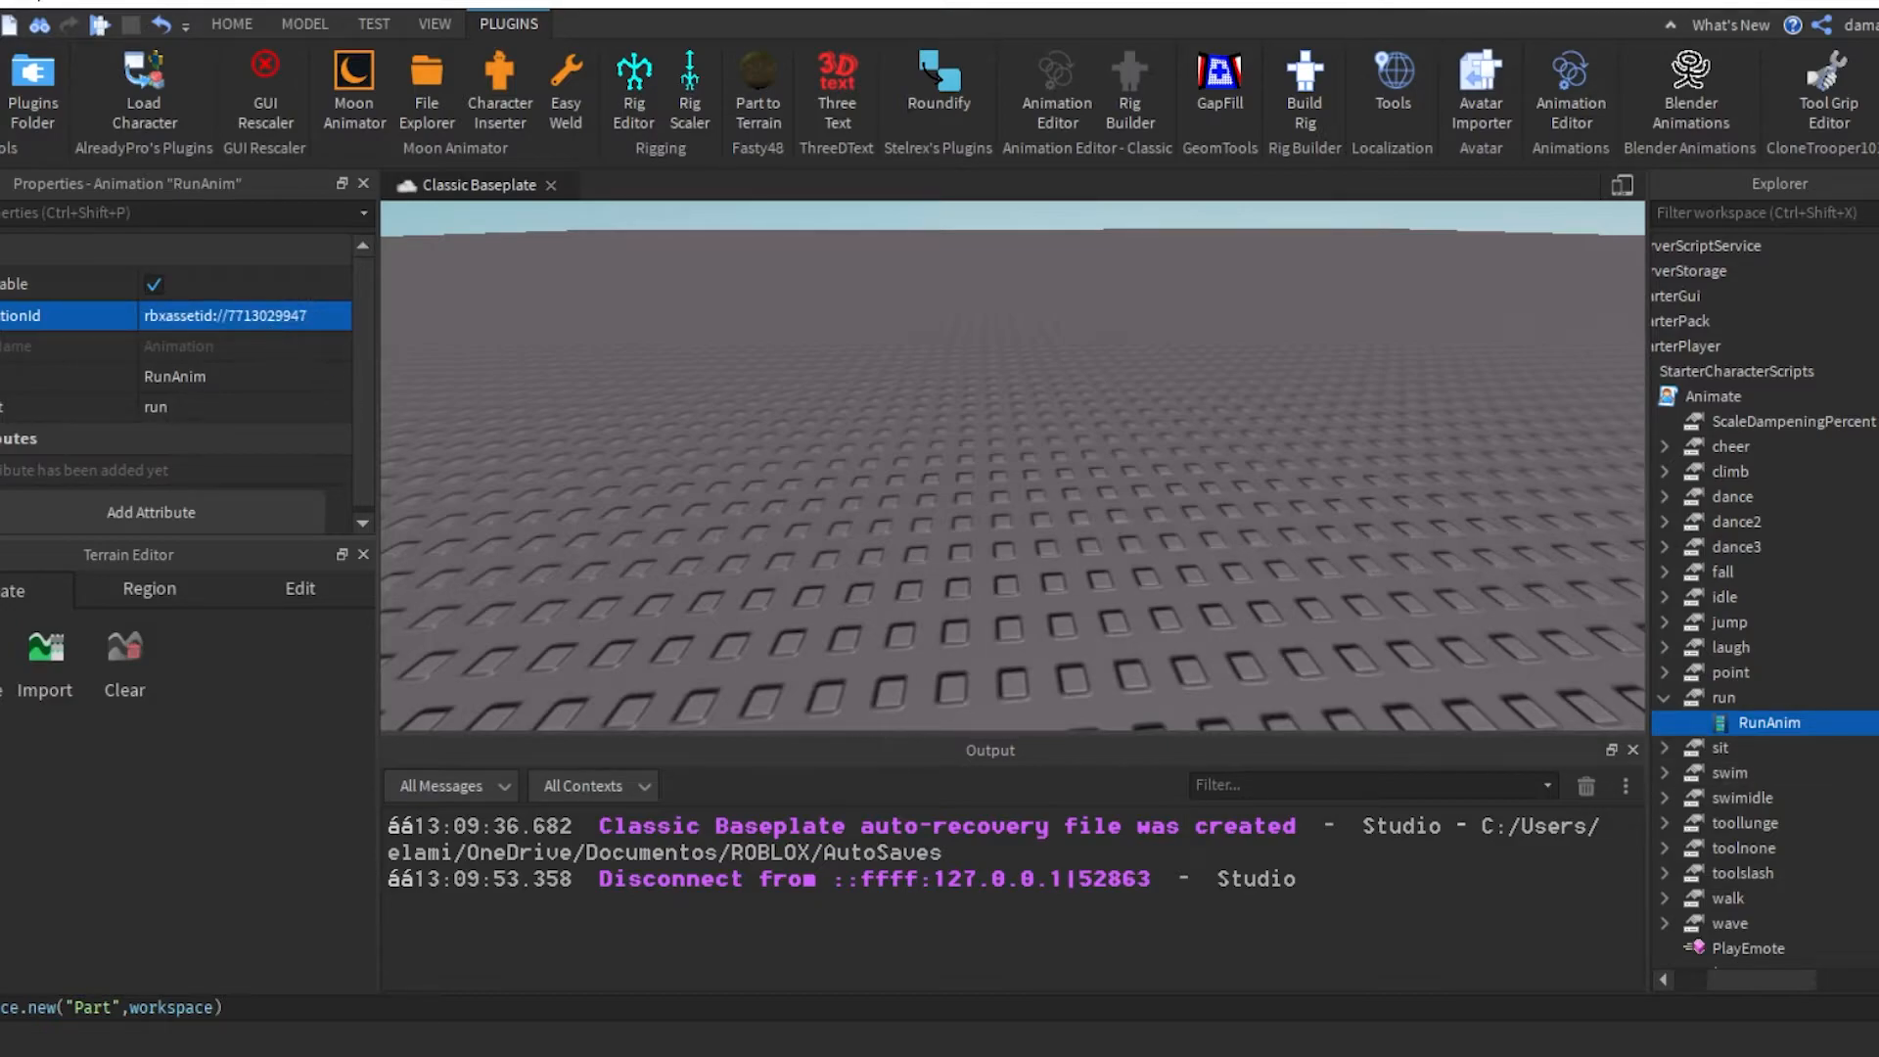
{"action": "left_click", "coordinate": [1664, 696]}
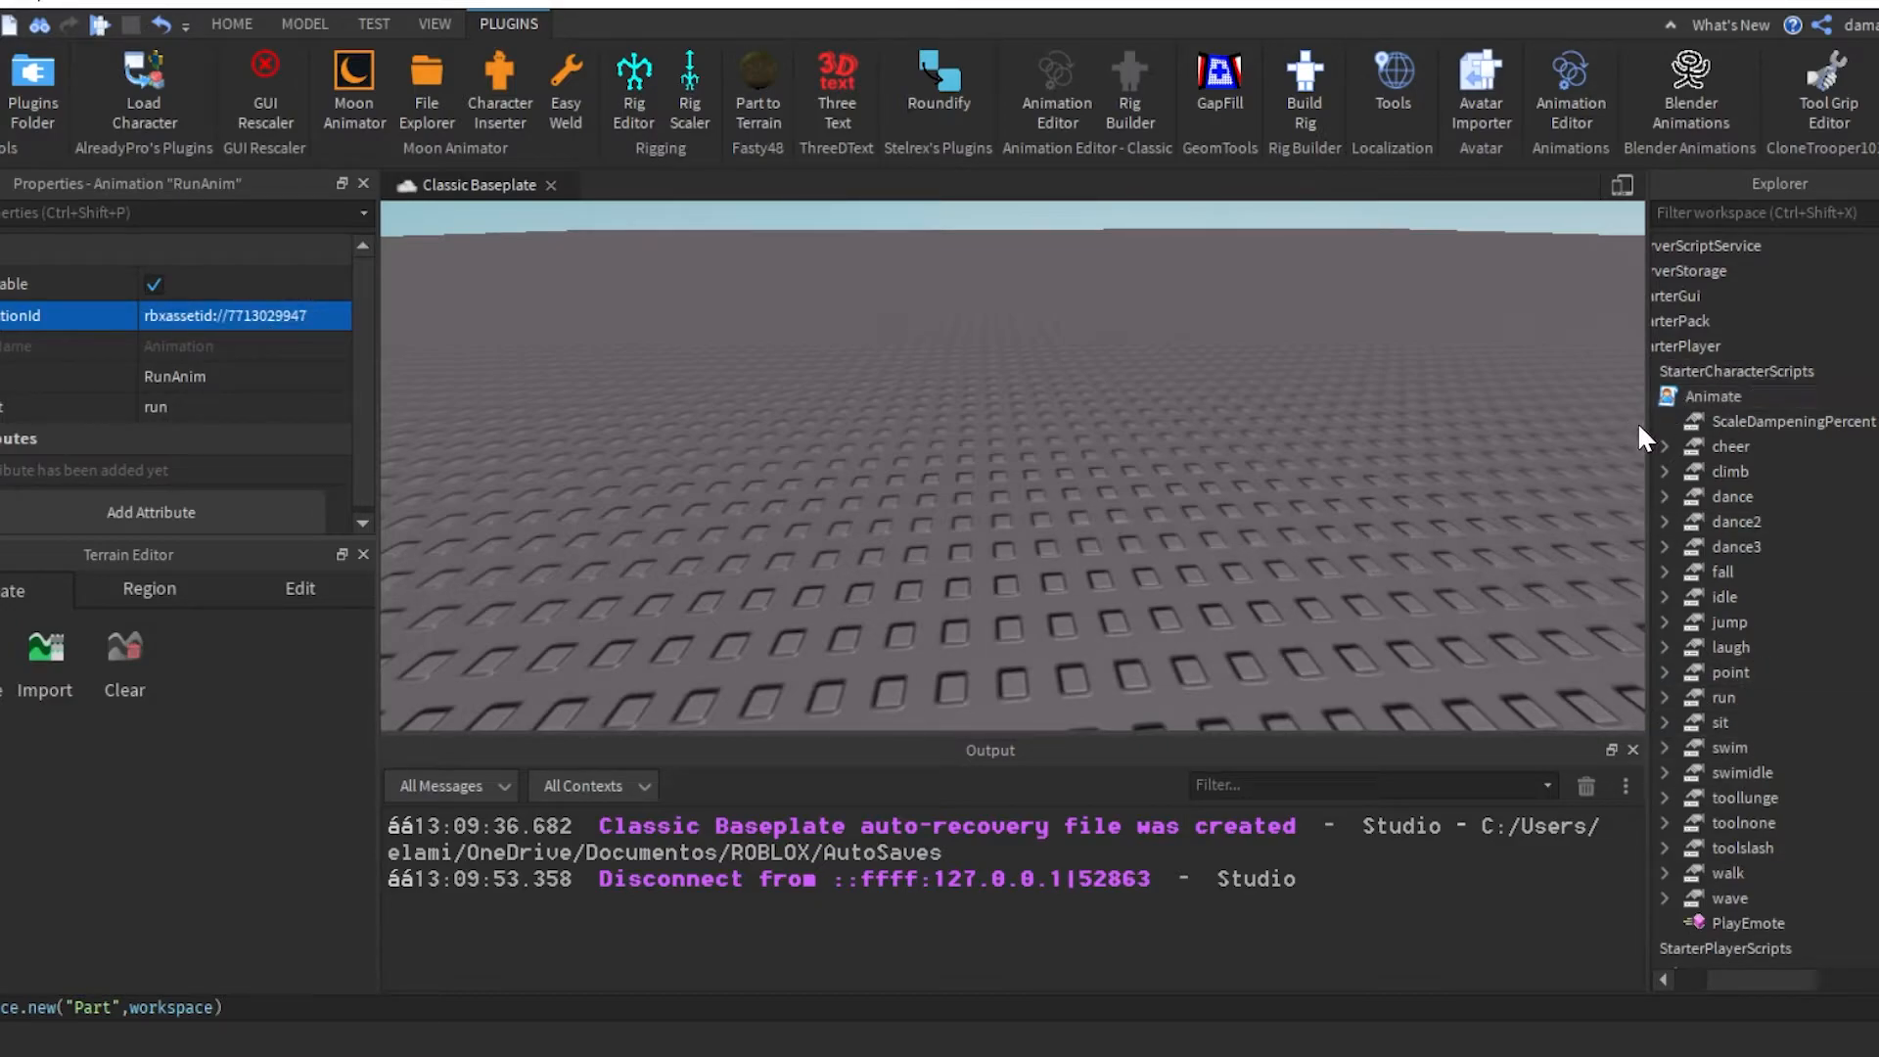
{"action": "double_click", "coordinate": [1725, 396]}
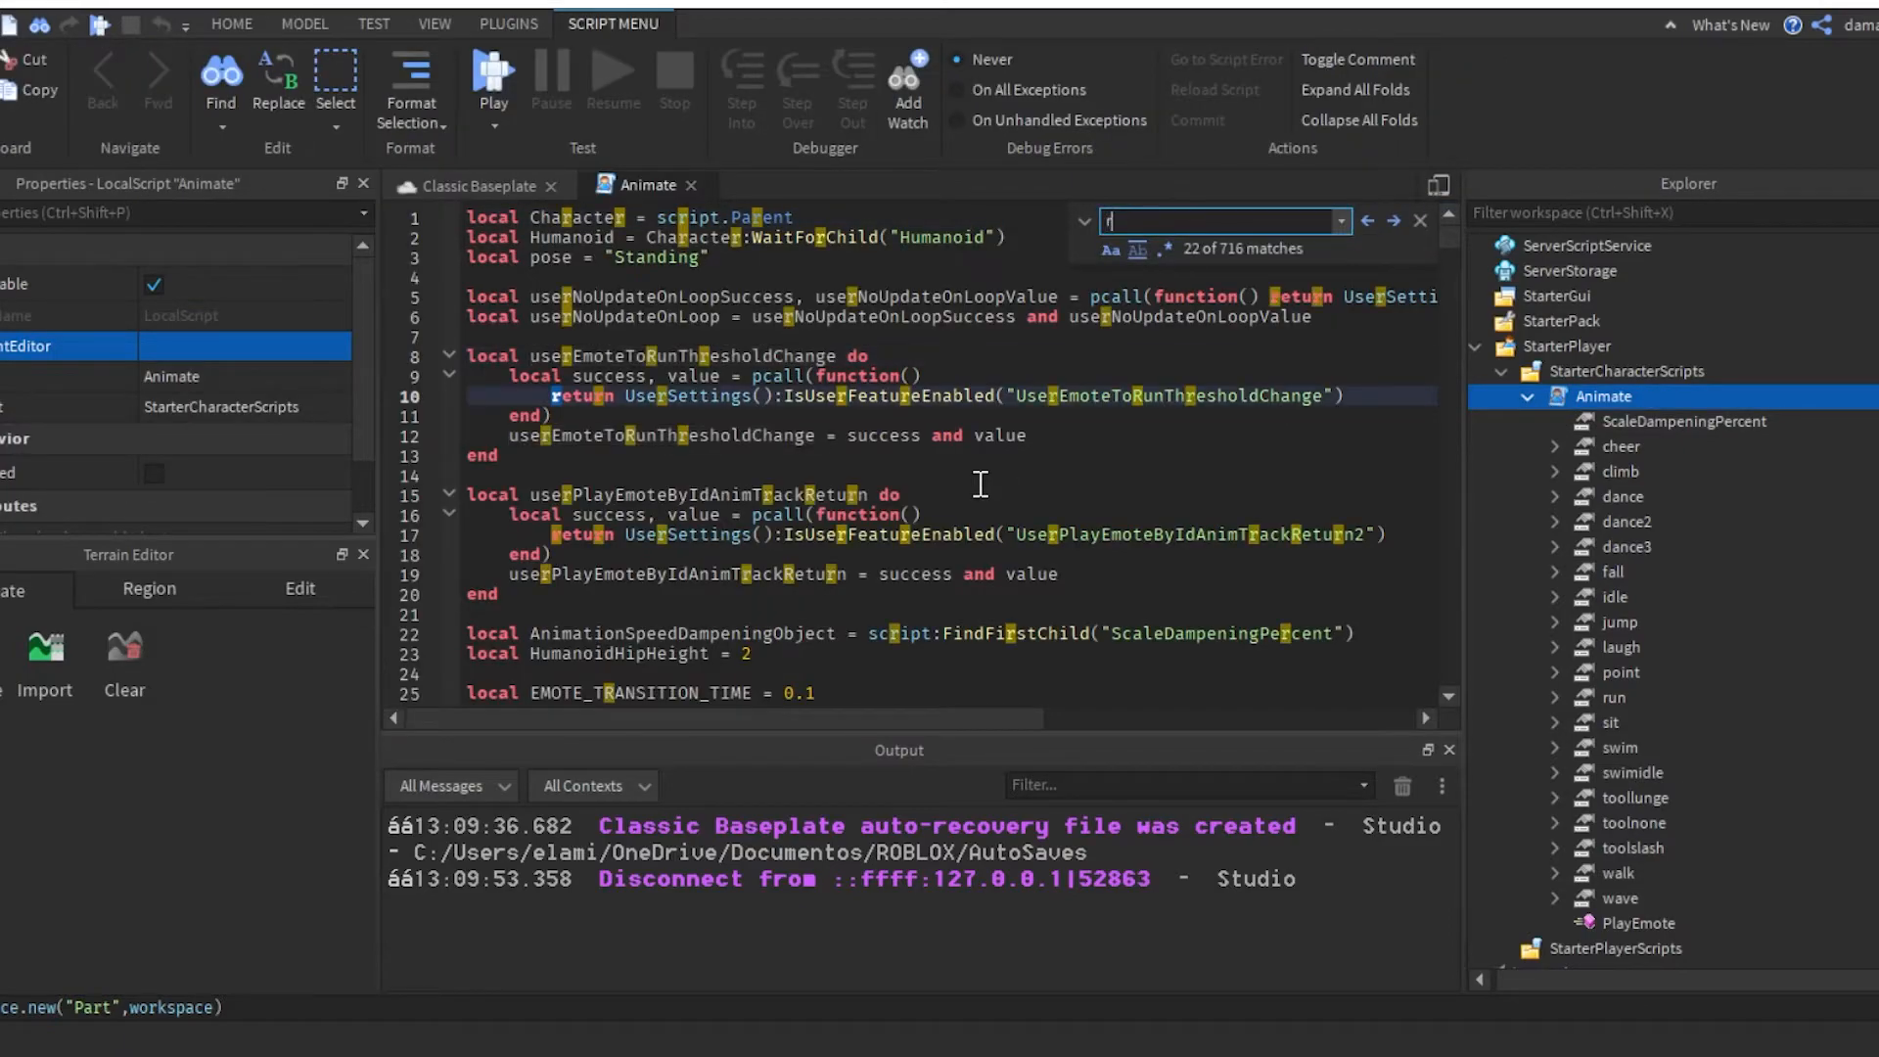
{"action": "type", "text": "un"}
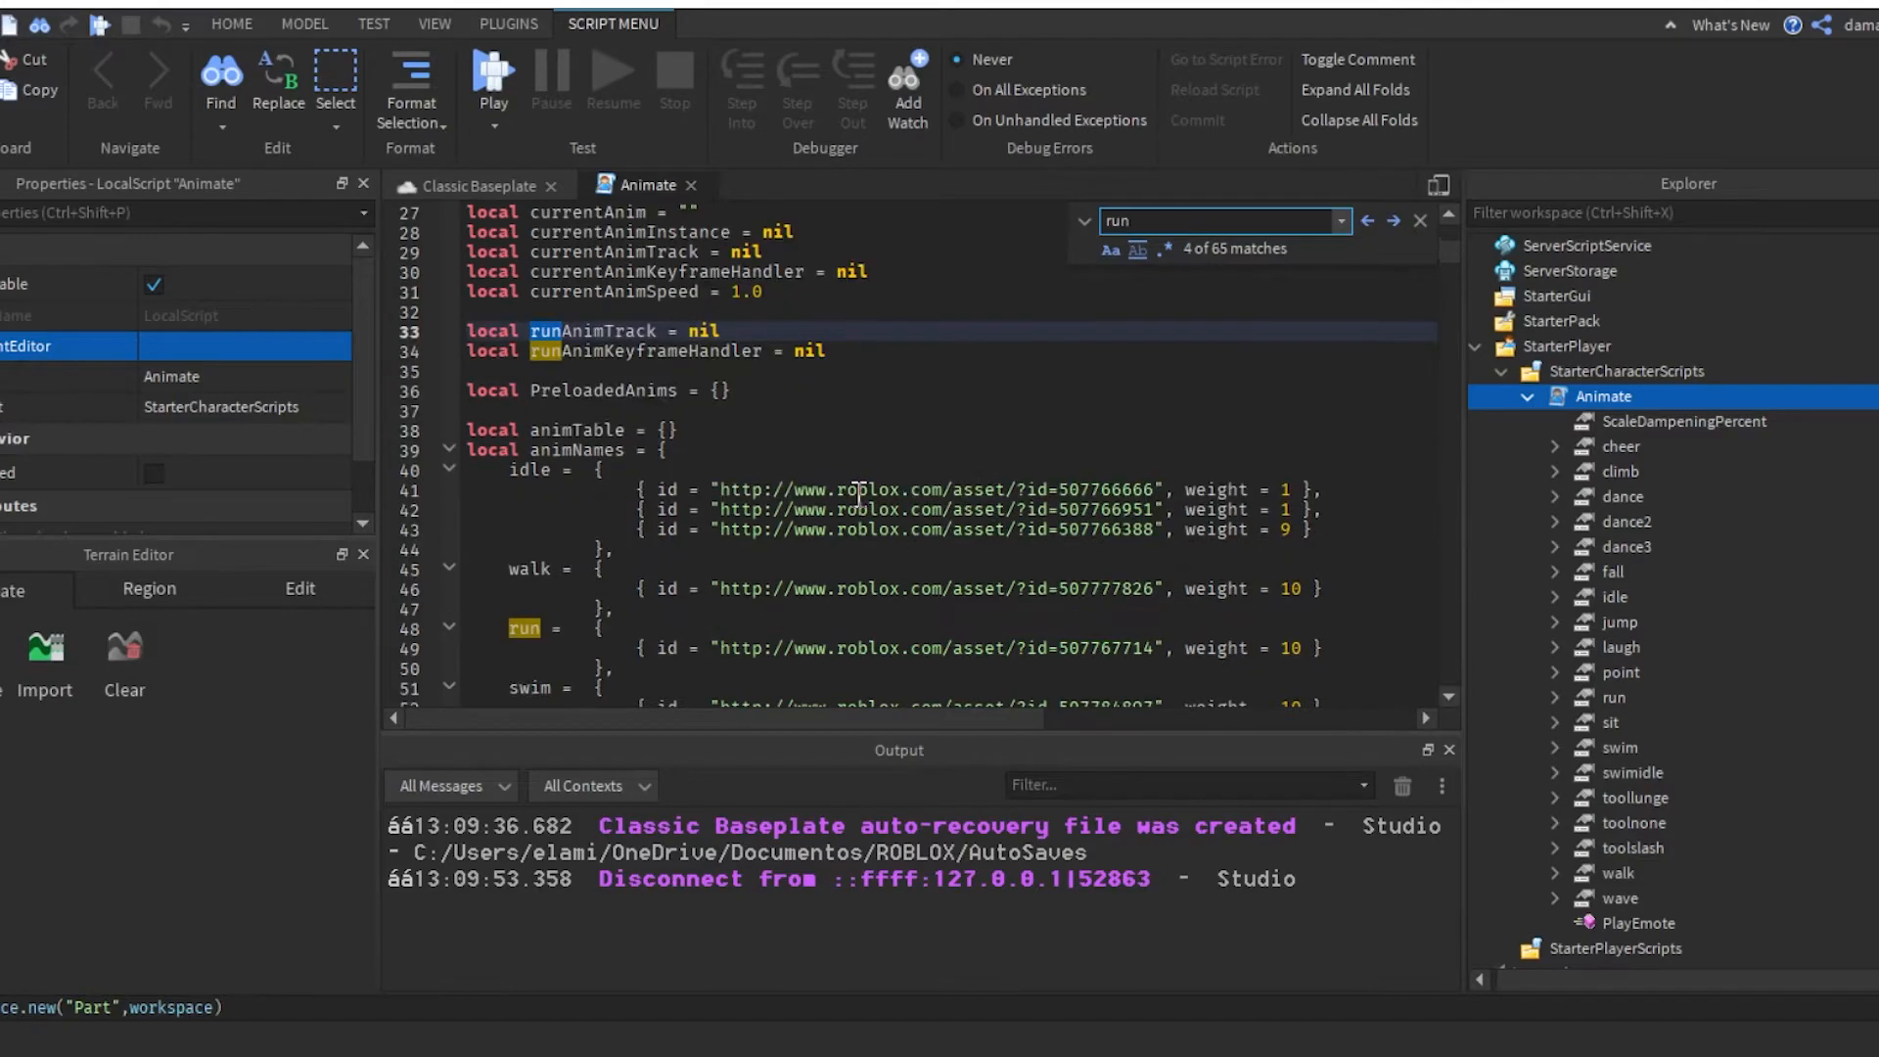
{"action": "scroll", "scroll_direction": "down", "scroll_amount": 3}
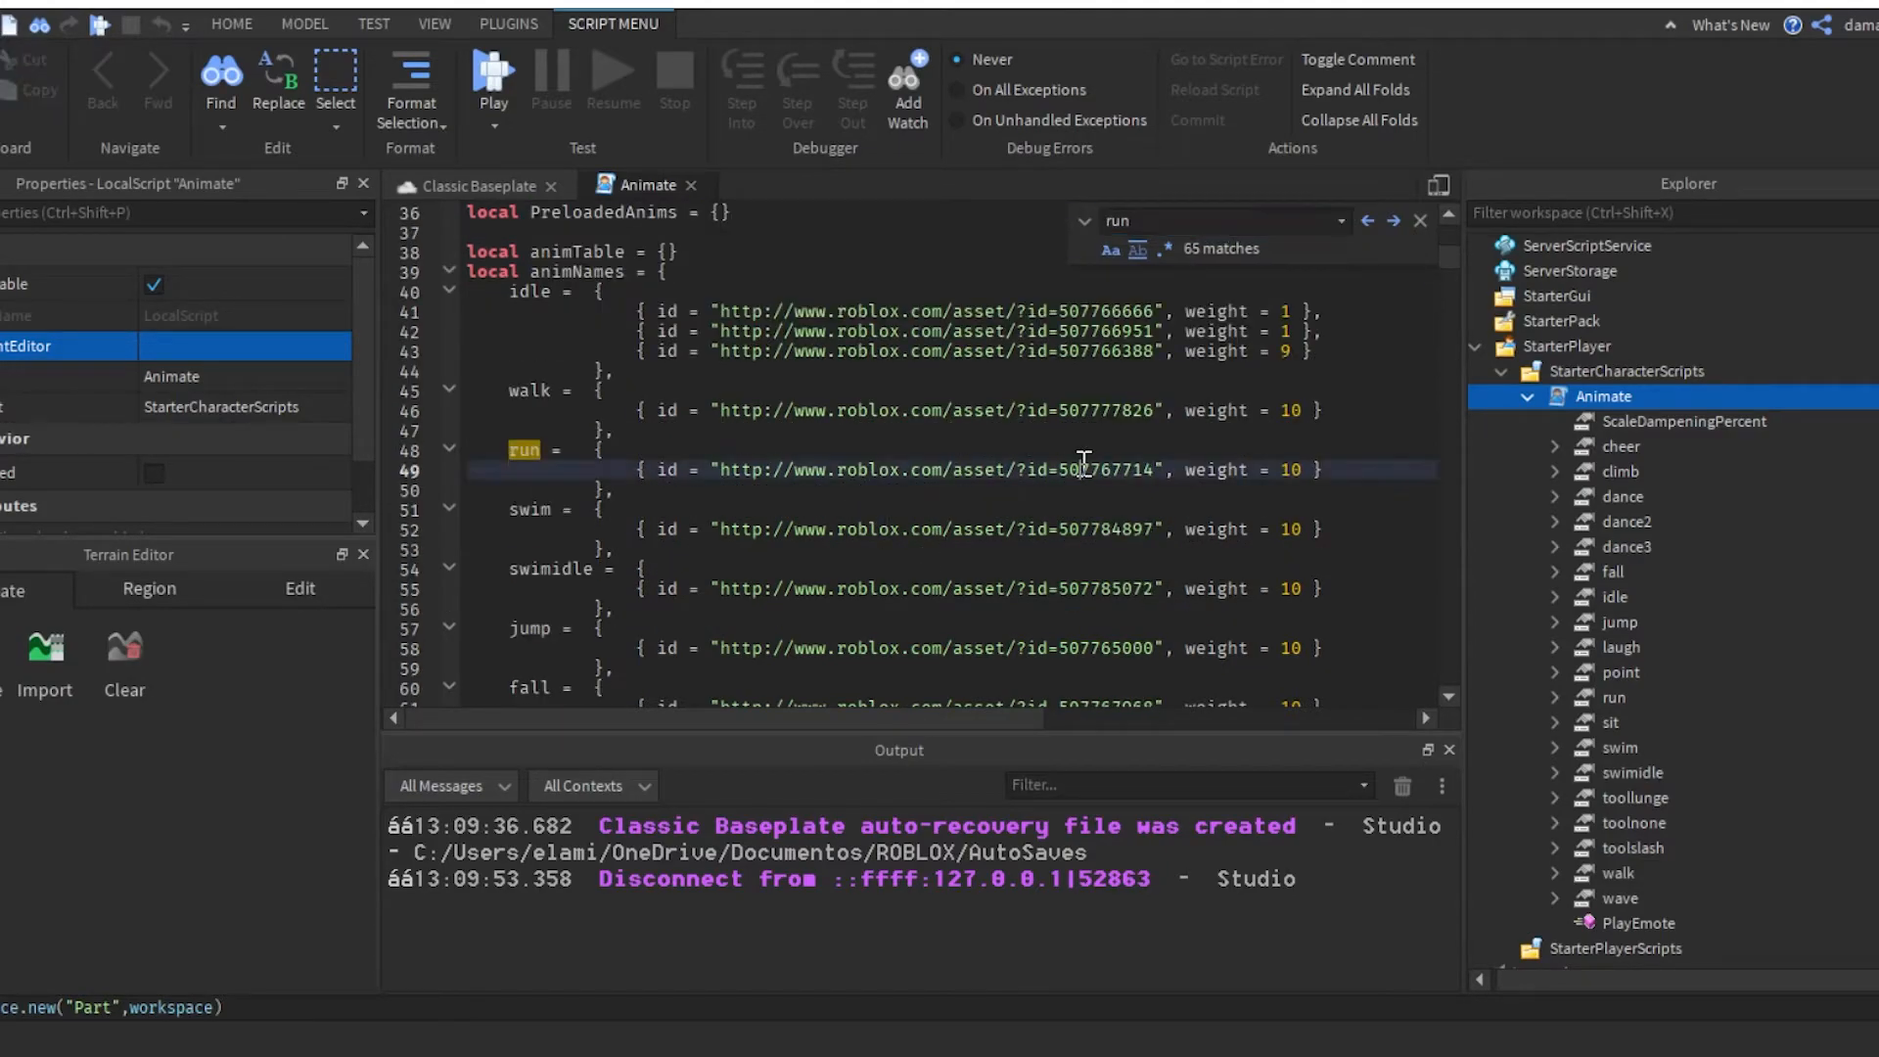
{"action": "type", "text": "7713029947"}
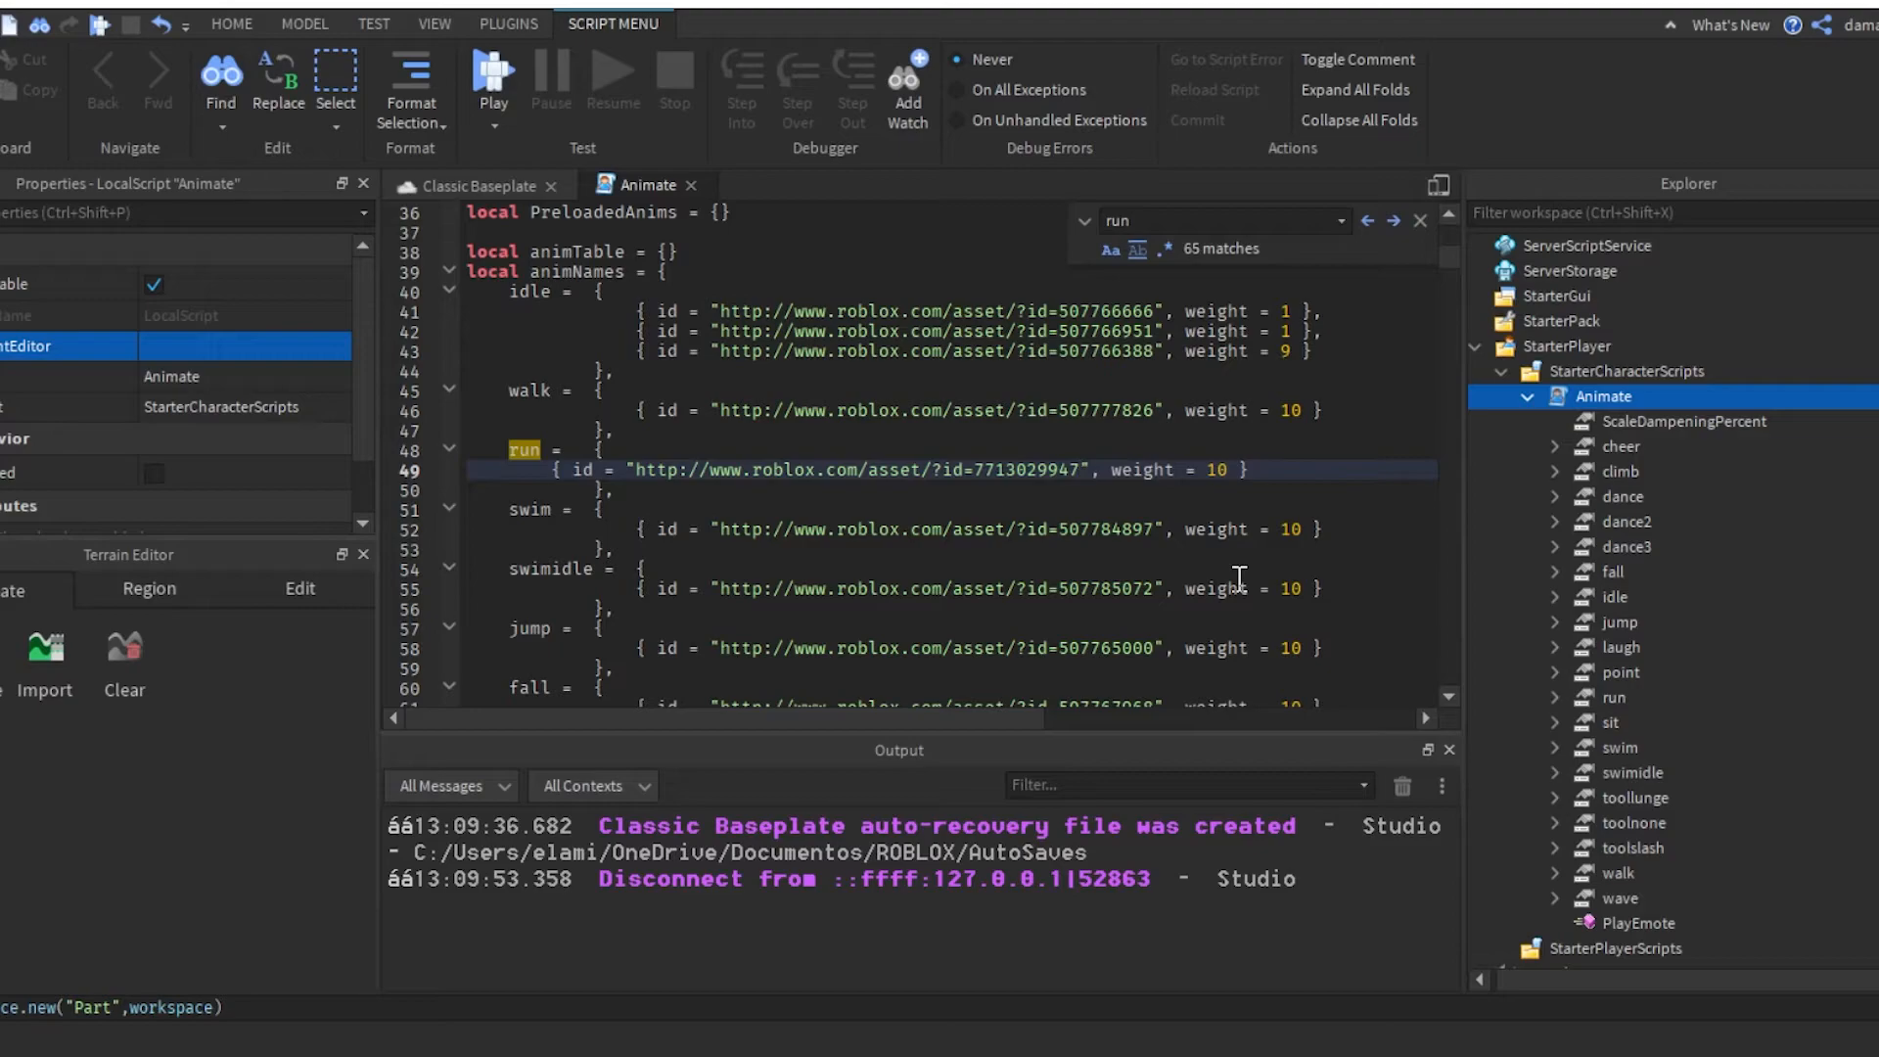